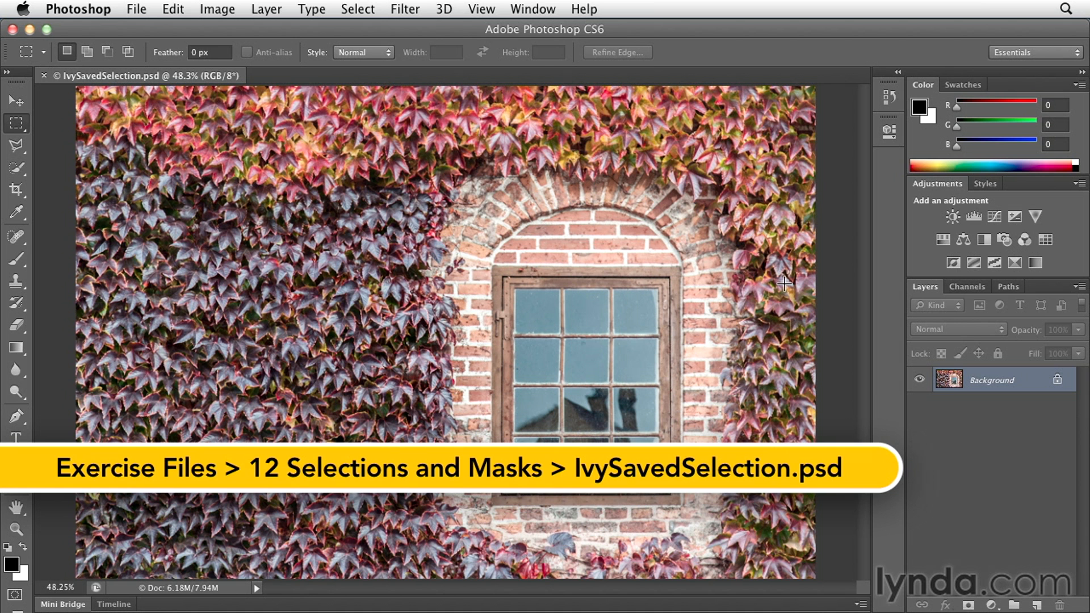
mouse_move(548, 246)
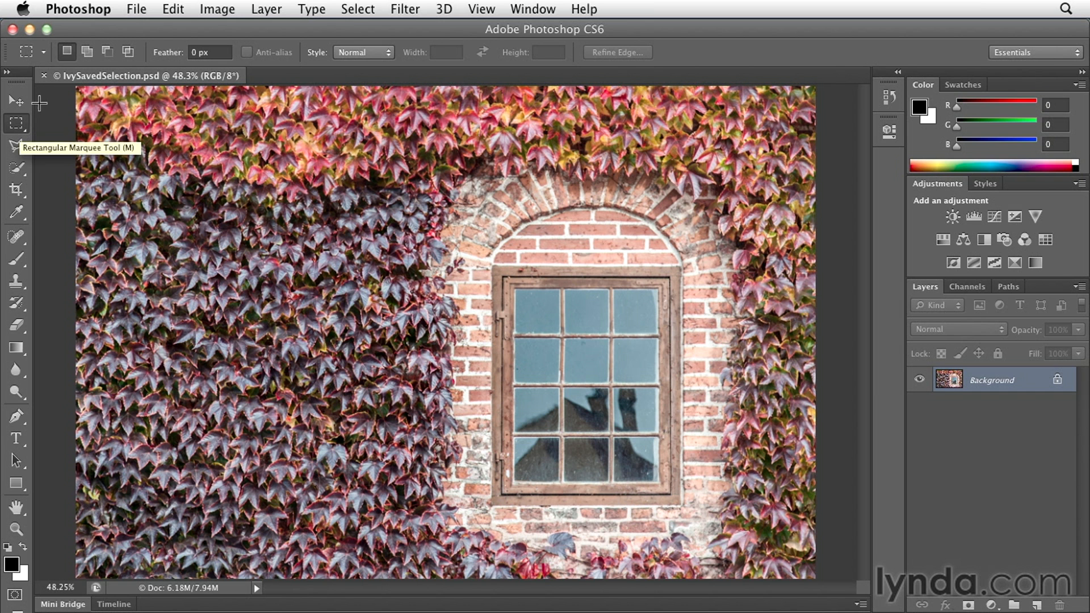
mouse_move(67, 53)
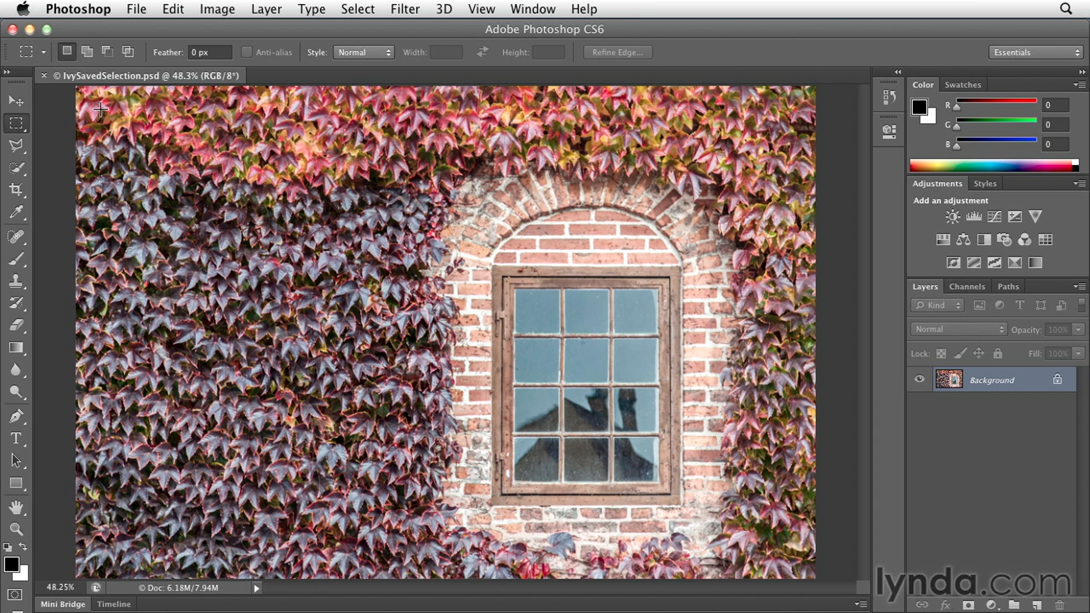
Drag a rectangular marquee just inside all four edges of the ivy photo.
drag(101, 108, 740, 494)
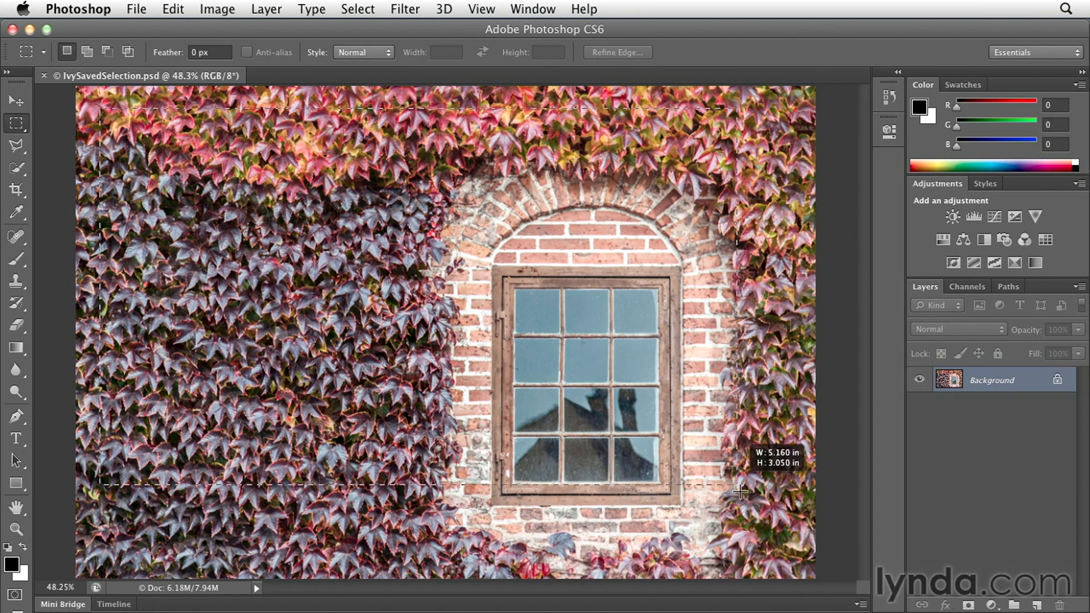
drag(740, 492, 788, 558)
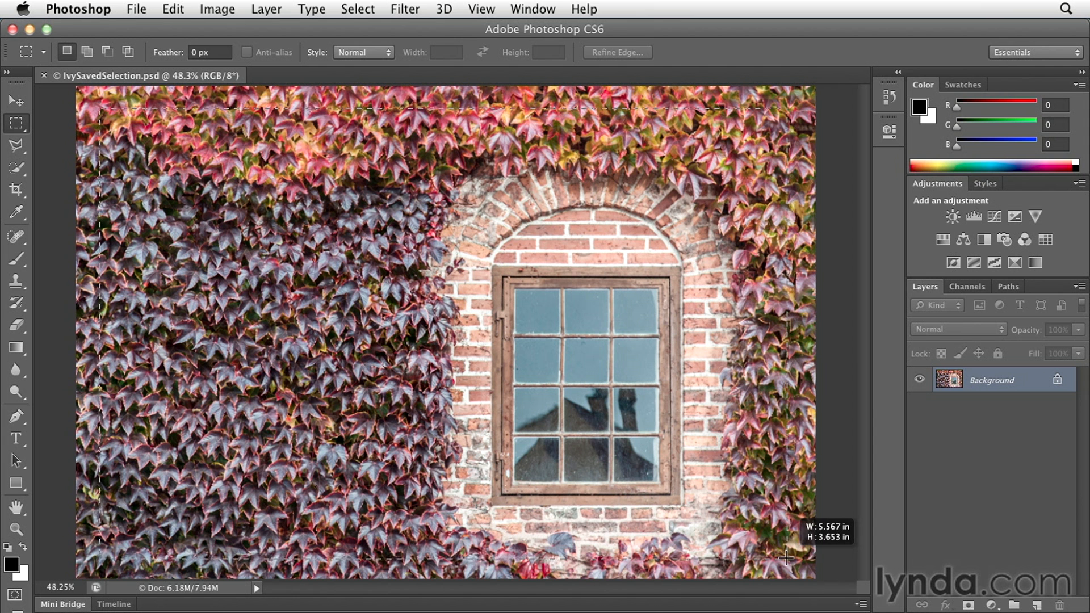
drag(102, 109, 786, 557)
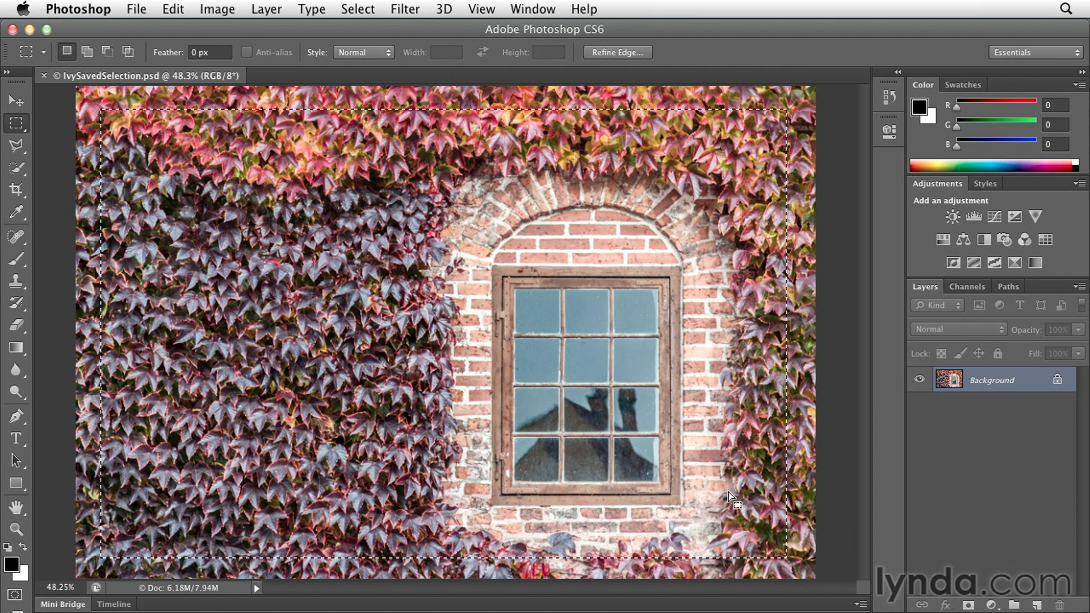
mouse_move(737, 492)
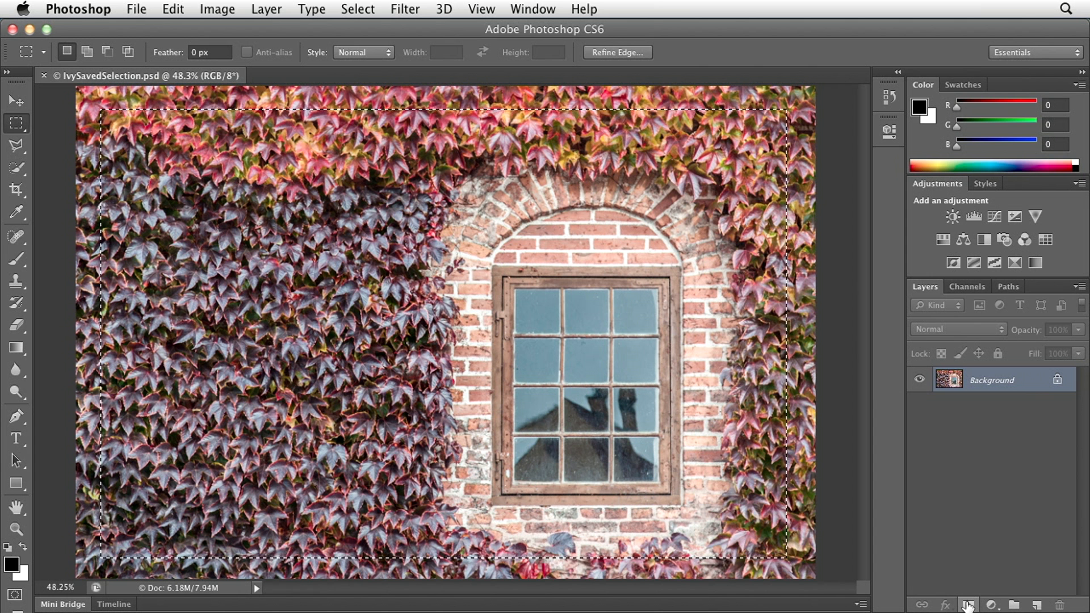
mouse_move(966, 603)
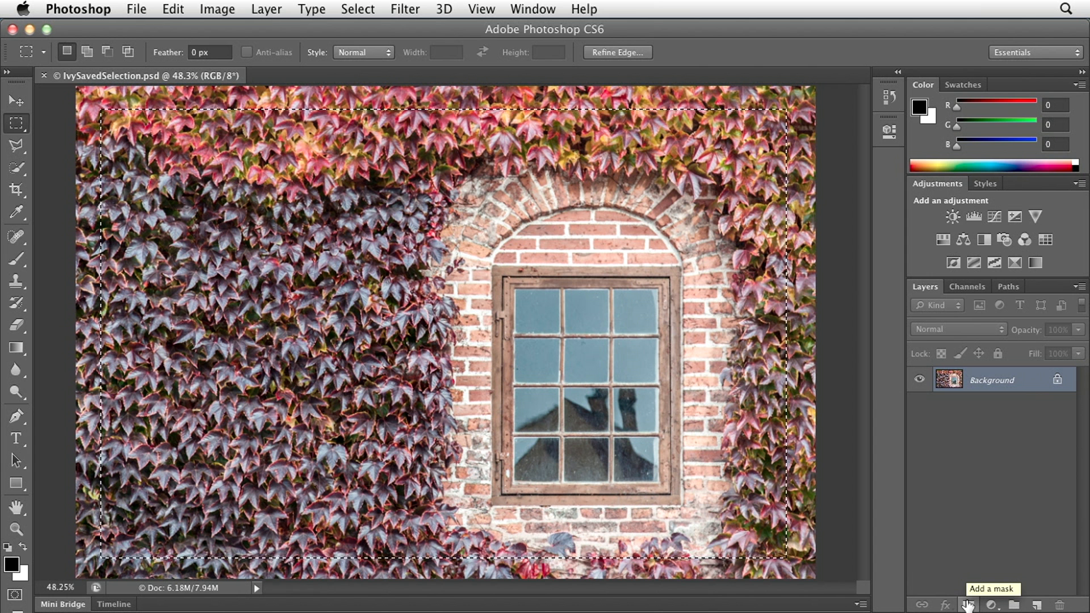
Add a layer mask from the rectangle selection, then target the photo pixels again.
click(968, 602)
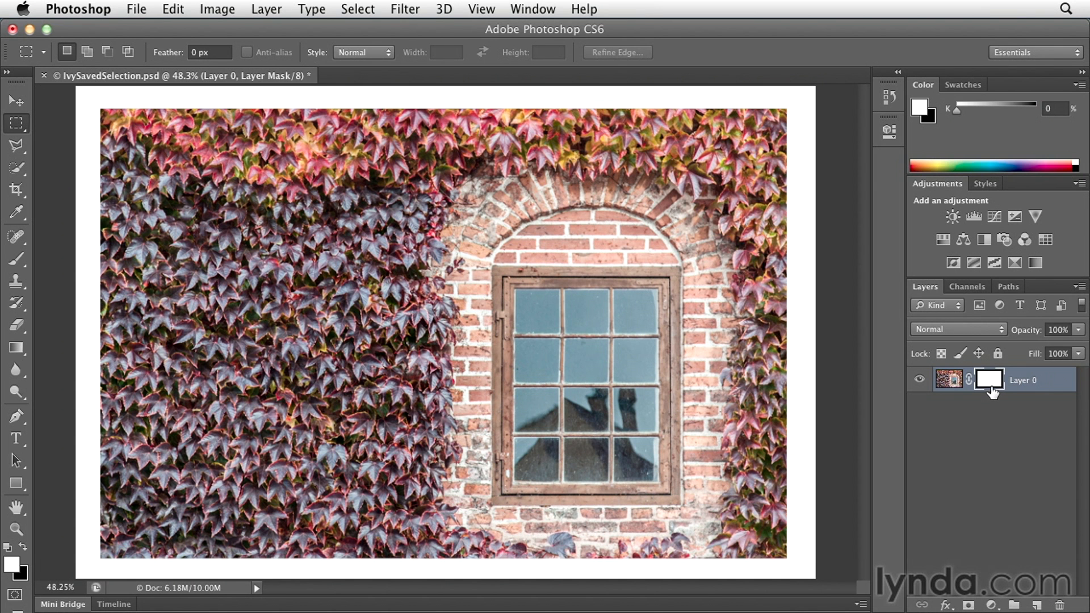
click(949, 380)
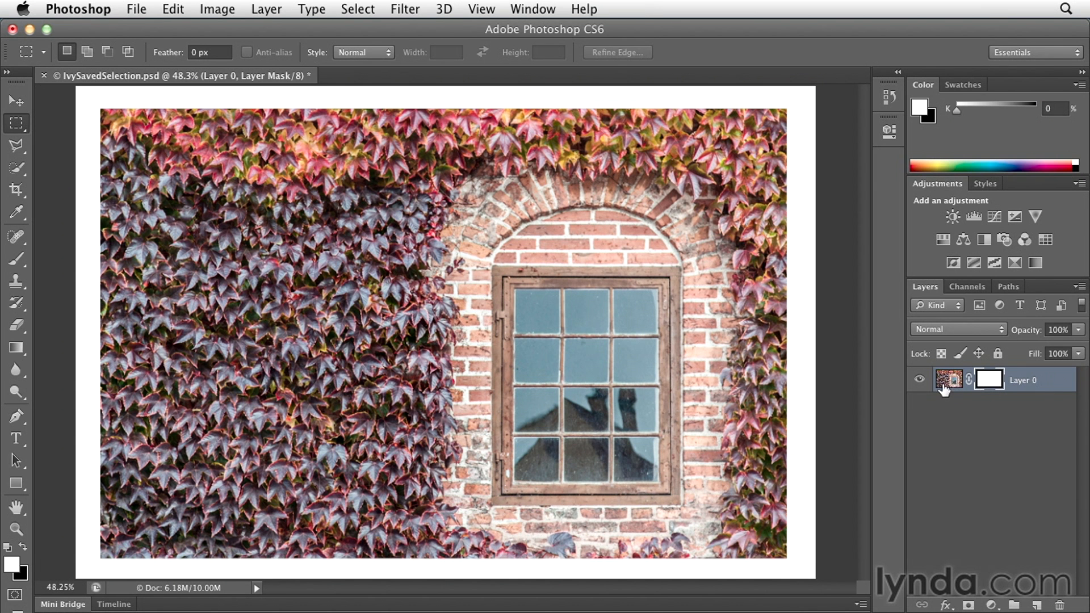
mouse_move(894, 399)
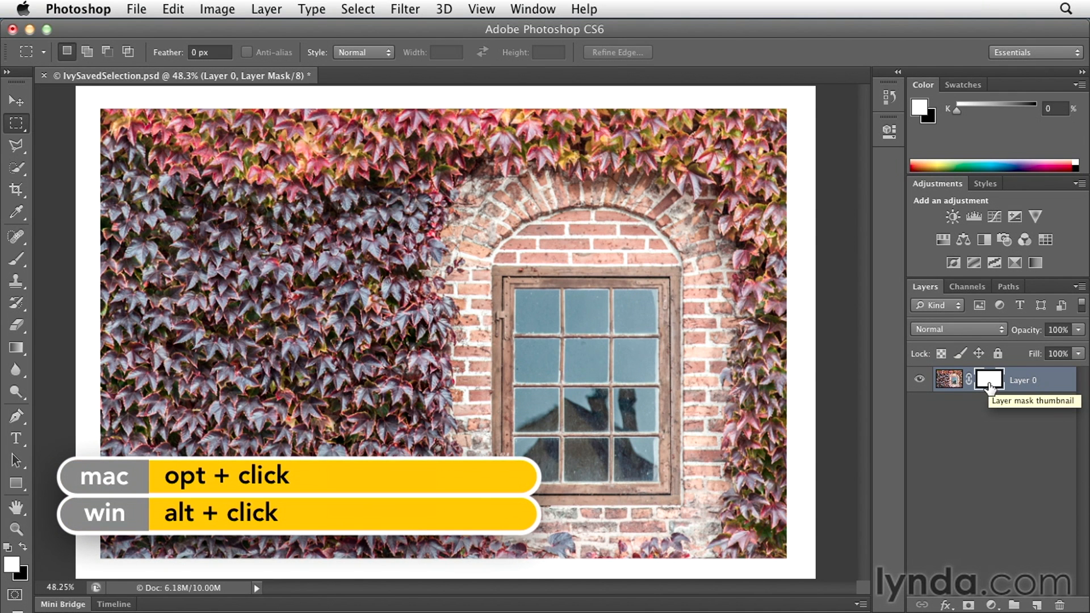
click(988, 380)
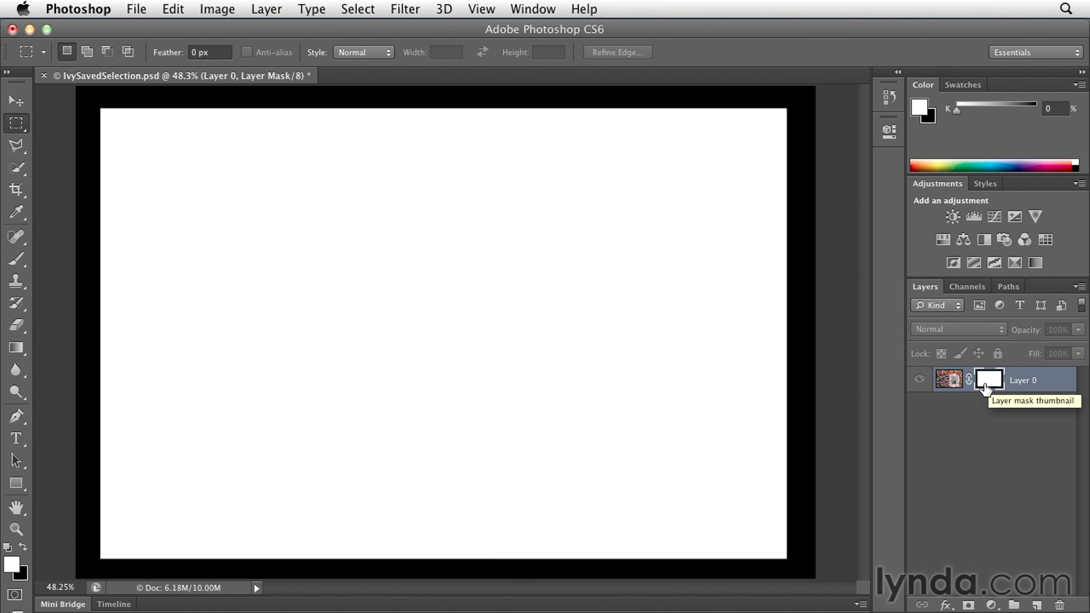
mouse_move(764, 386)
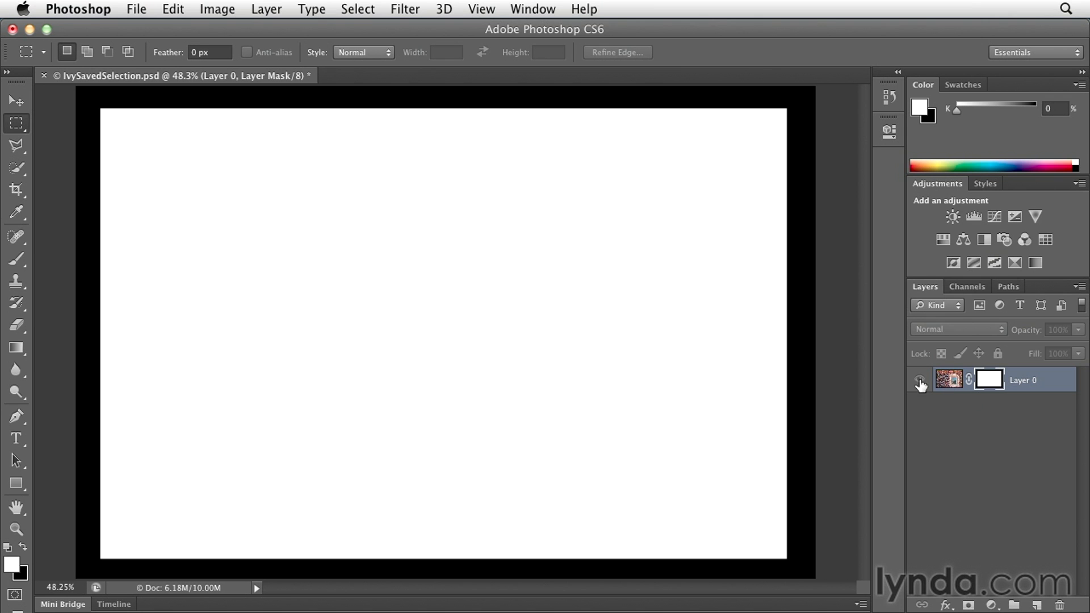
click(920, 380)
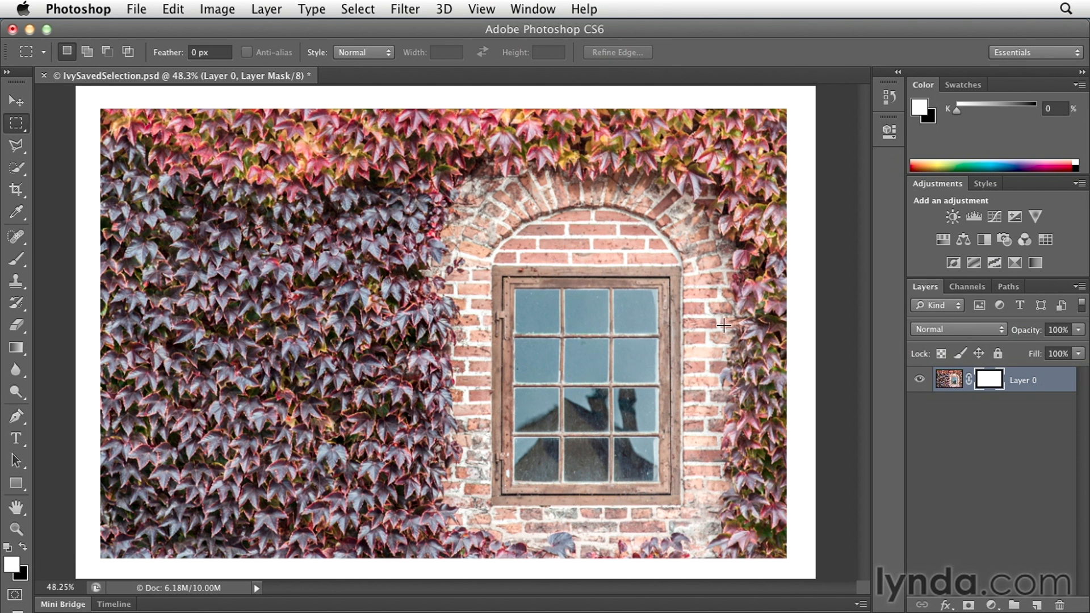
mouse_move(419, 314)
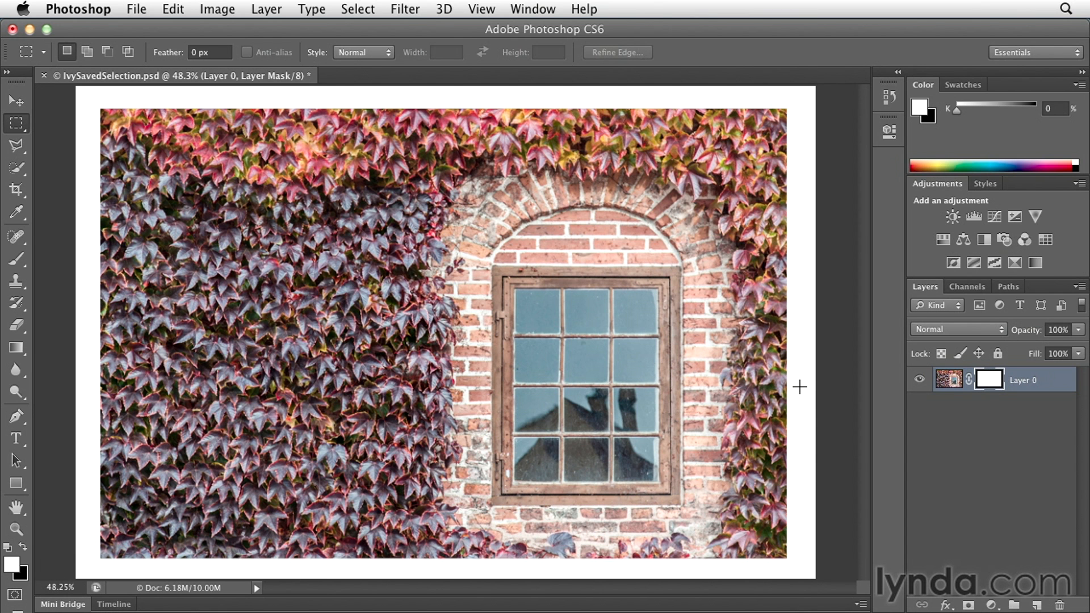
mouse_move(797, 385)
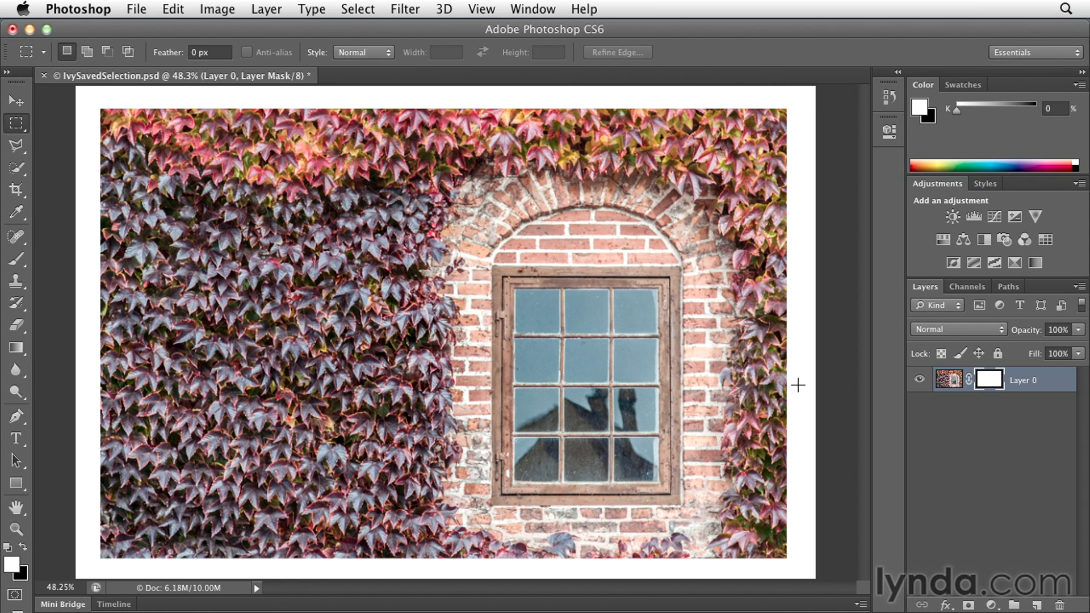
mouse_move(827, 396)
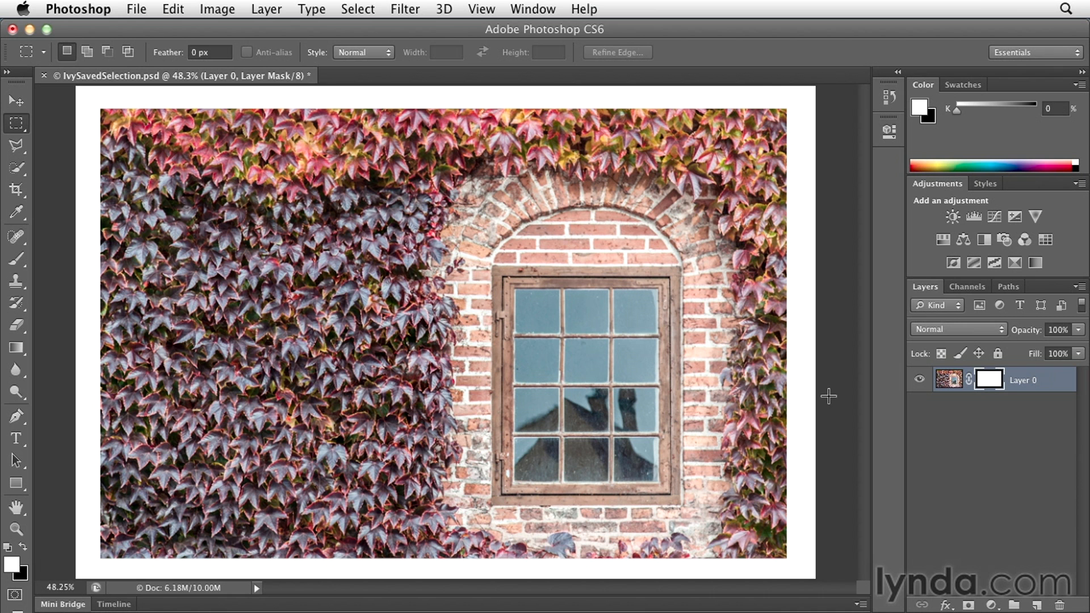
mouse_move(997, 392)
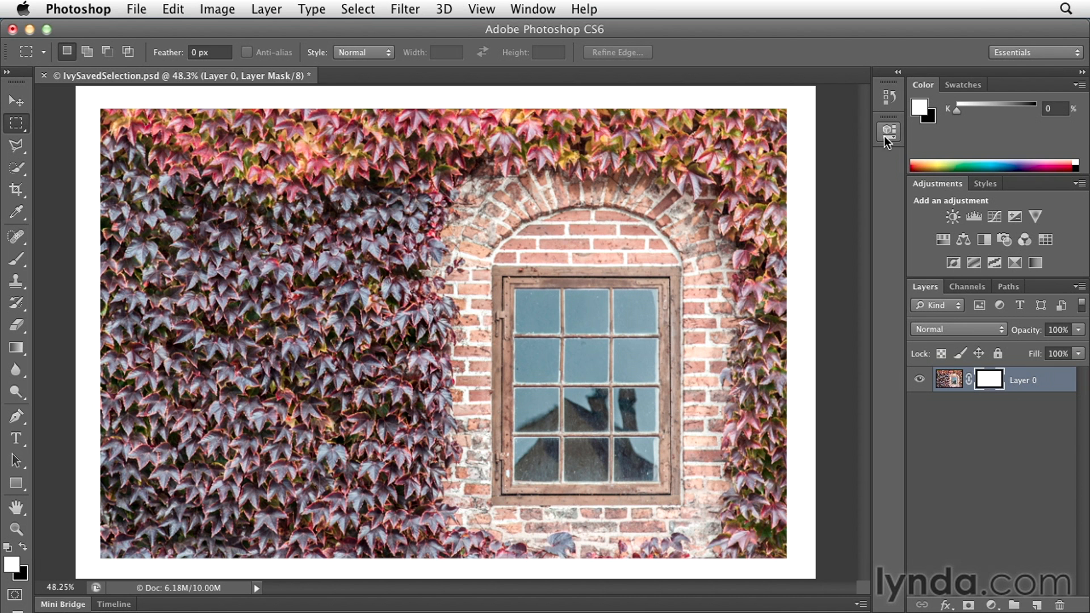
Raise the layer mask's Feather in Properties to about 16.5 px.
click(888, 132)
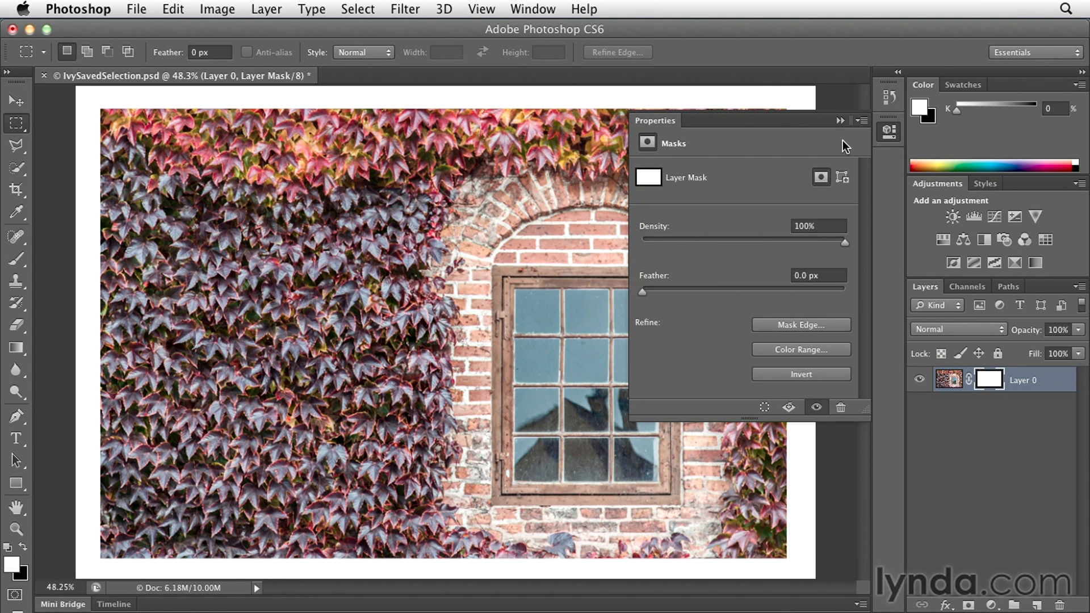
mouse_move(673, 163)
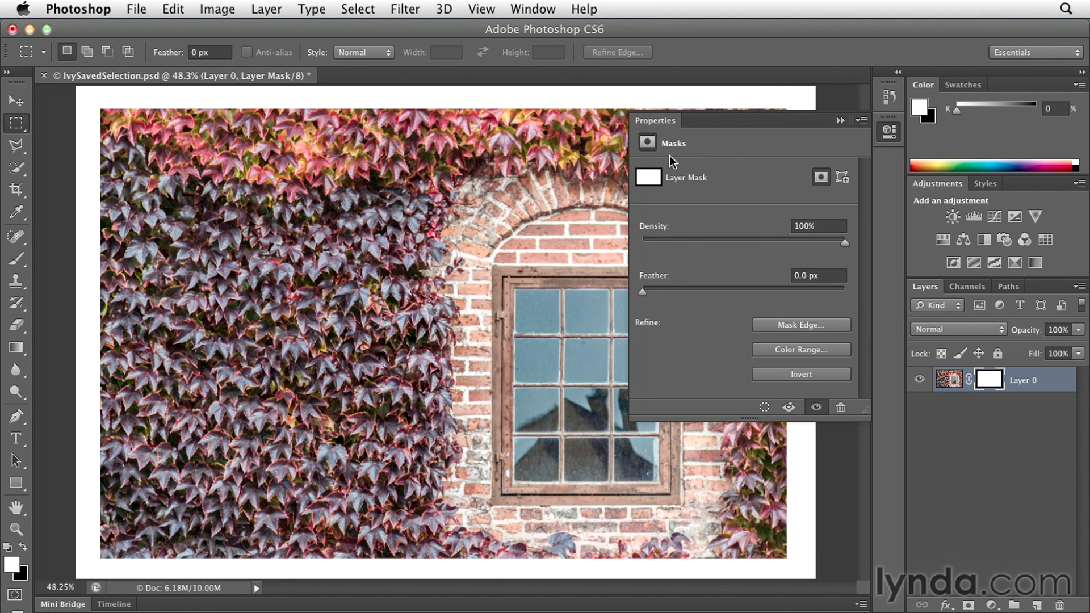
mouse_move(679, 194)
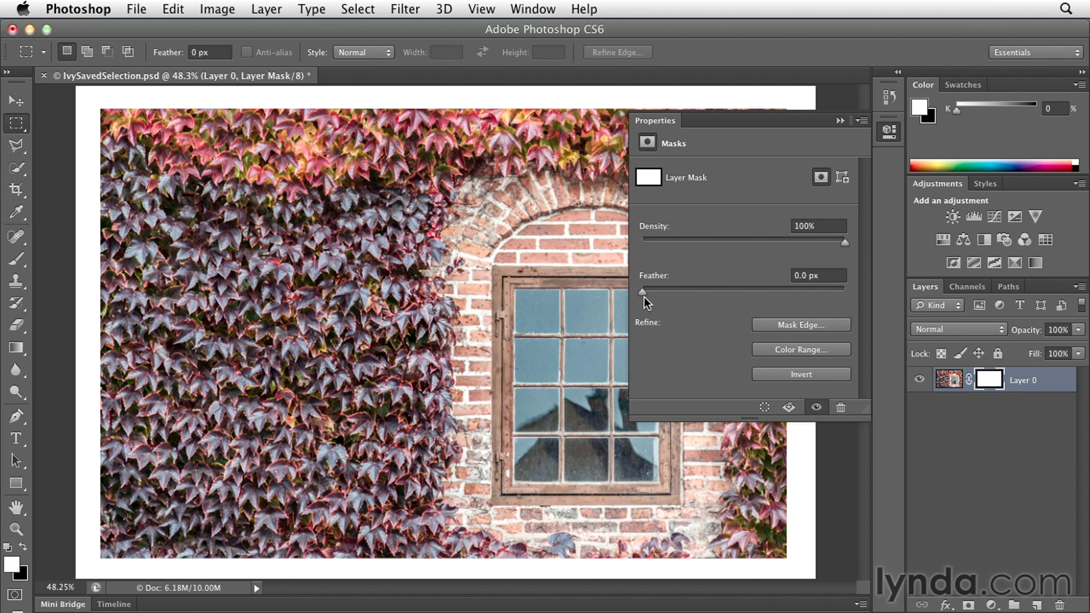
drag(642, 291, 669, 288)
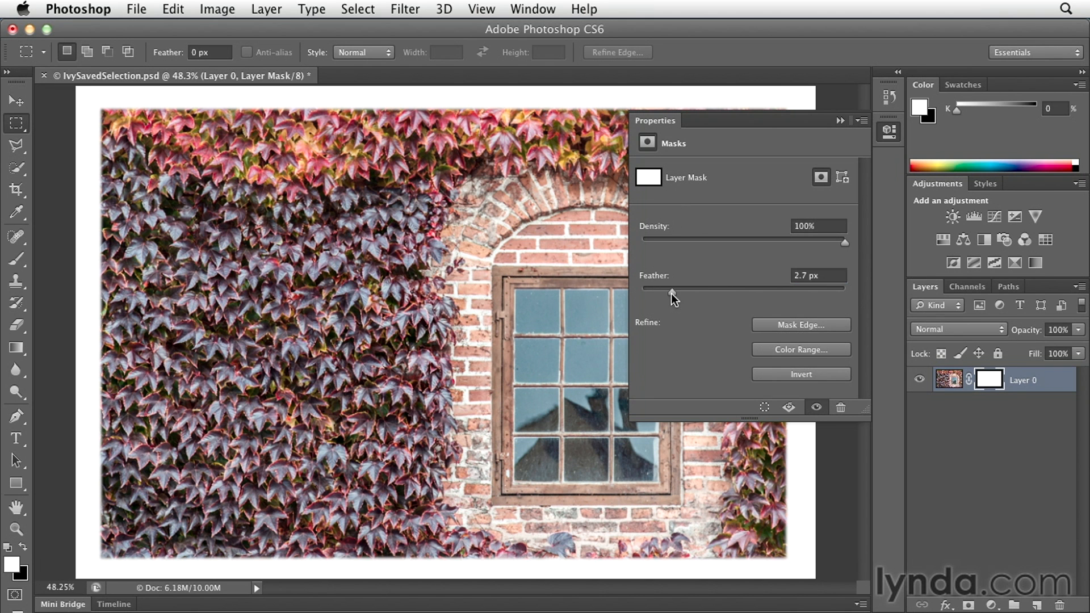
drag(669, 288, 704, 288)
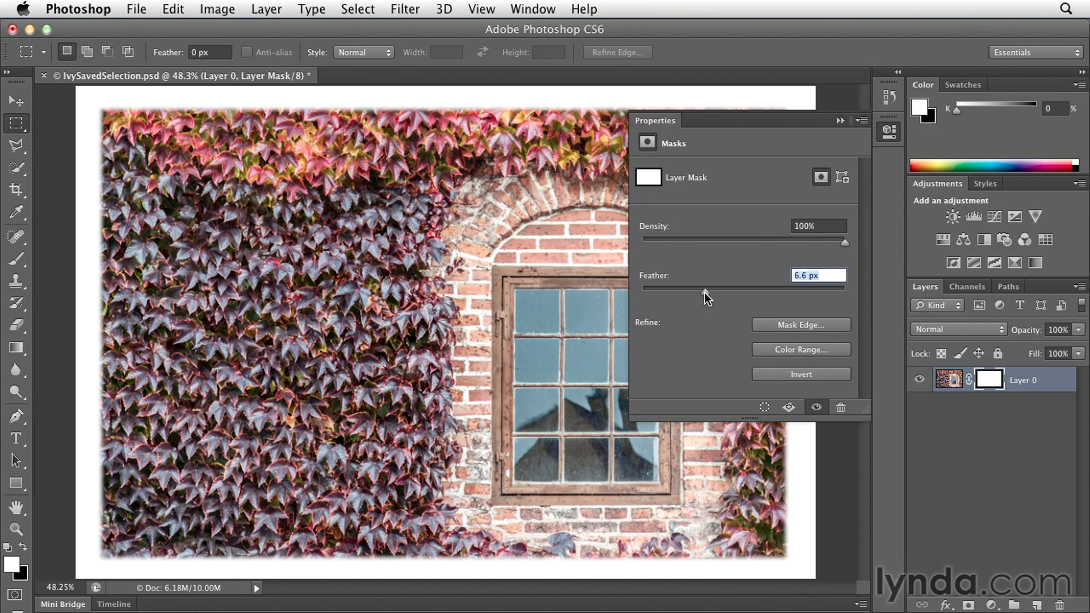
drag(706, 291, 717, 291)
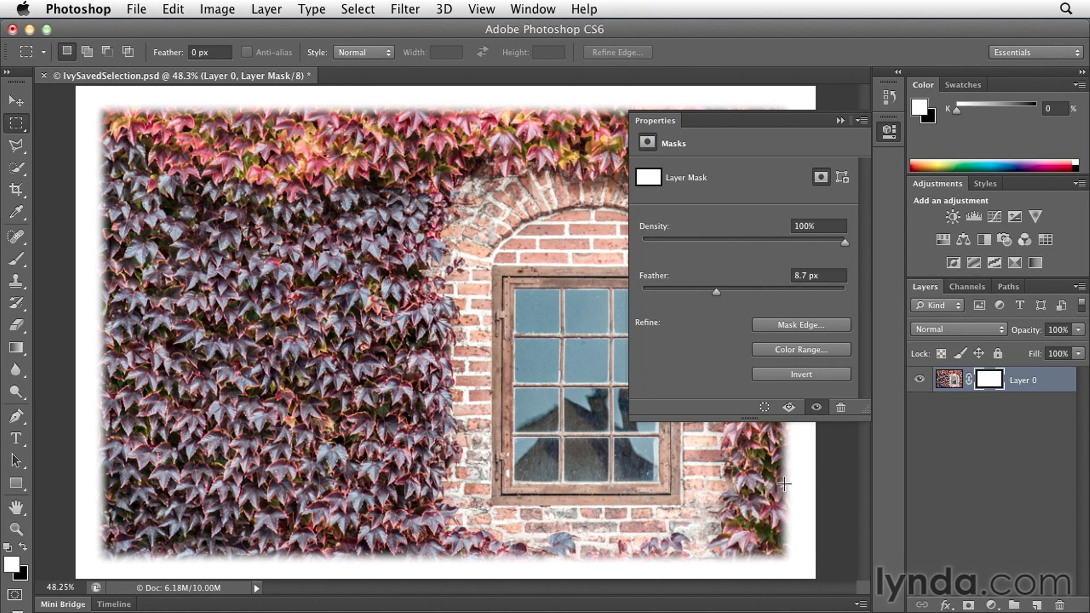
drag(716, 291, 730, 291)
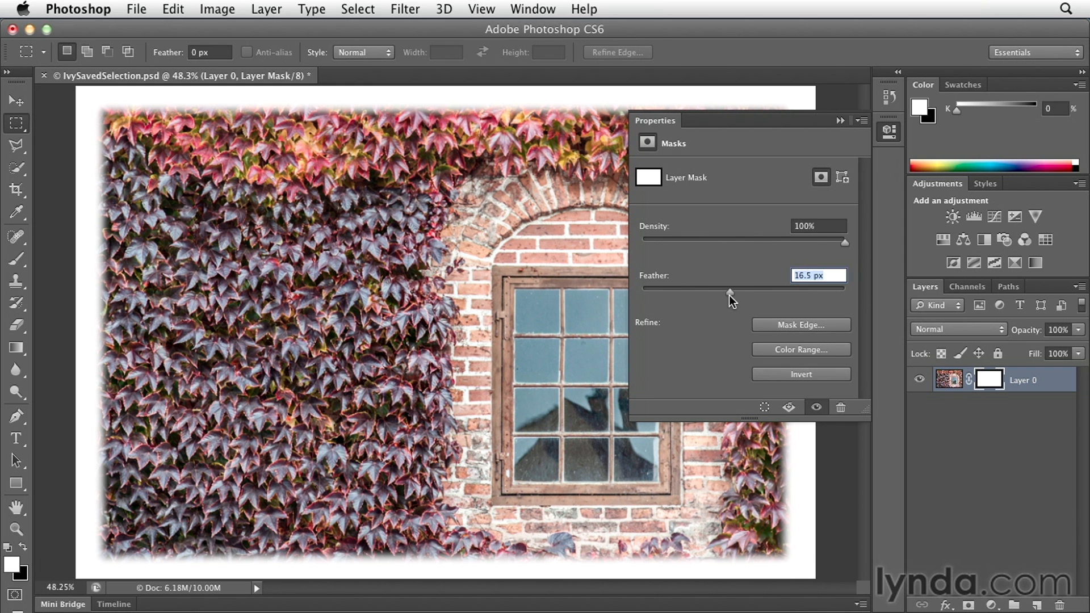
drag(728, 288, 734, 288)
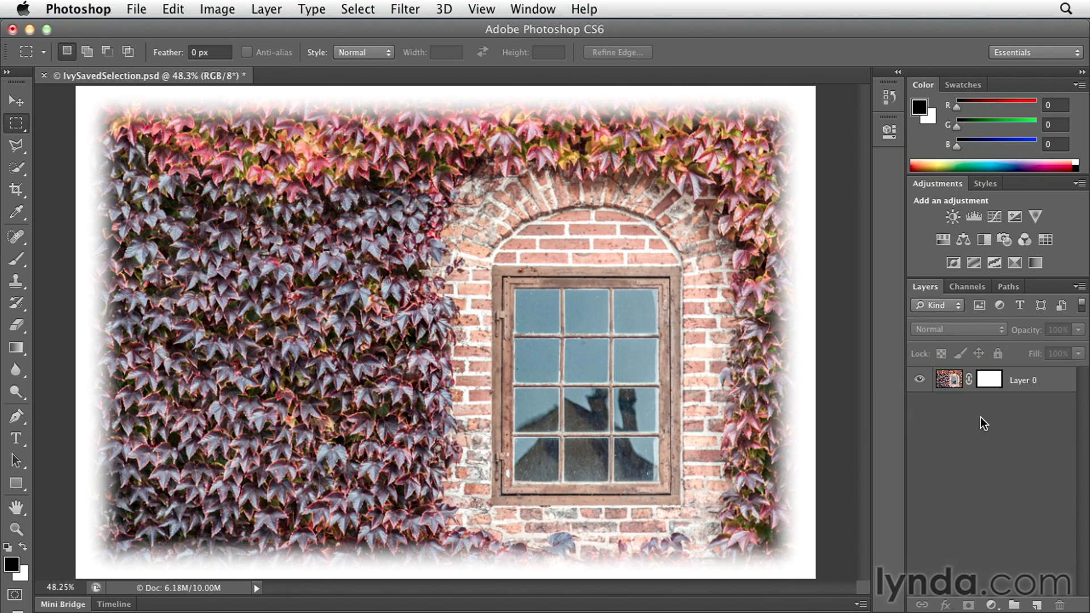
mouse_move(989, 383)
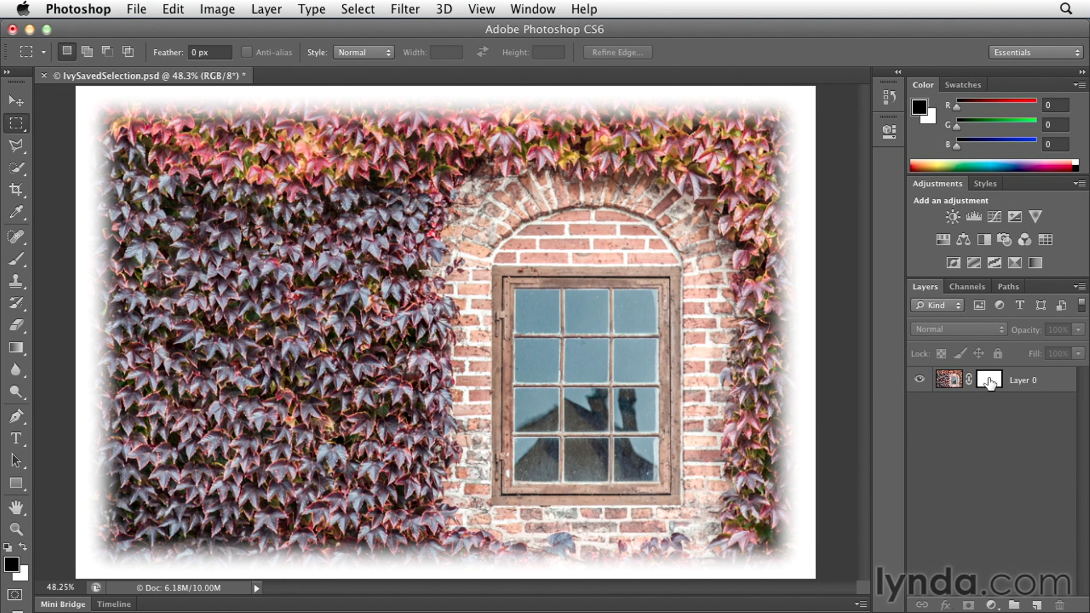
Select Layer 0's mask thumbnail to view the feathered white mask and its settings.
click(989, 380)
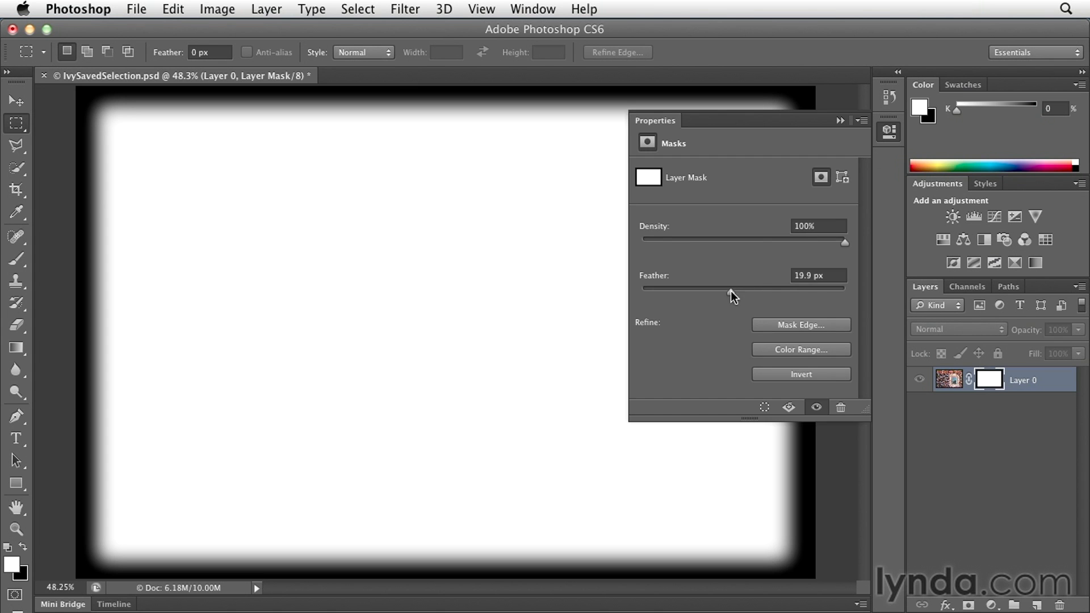
Lower the mask feather, then raise it again to compare edge softness.
drag(731, 288, 701, 288)
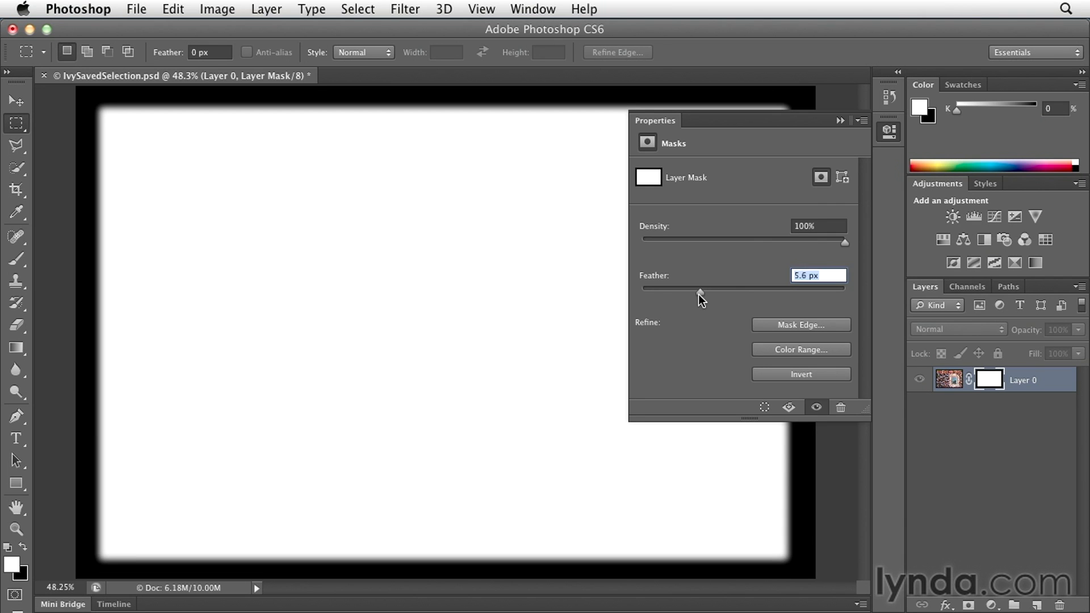
drag(700, 288, 676, 288)
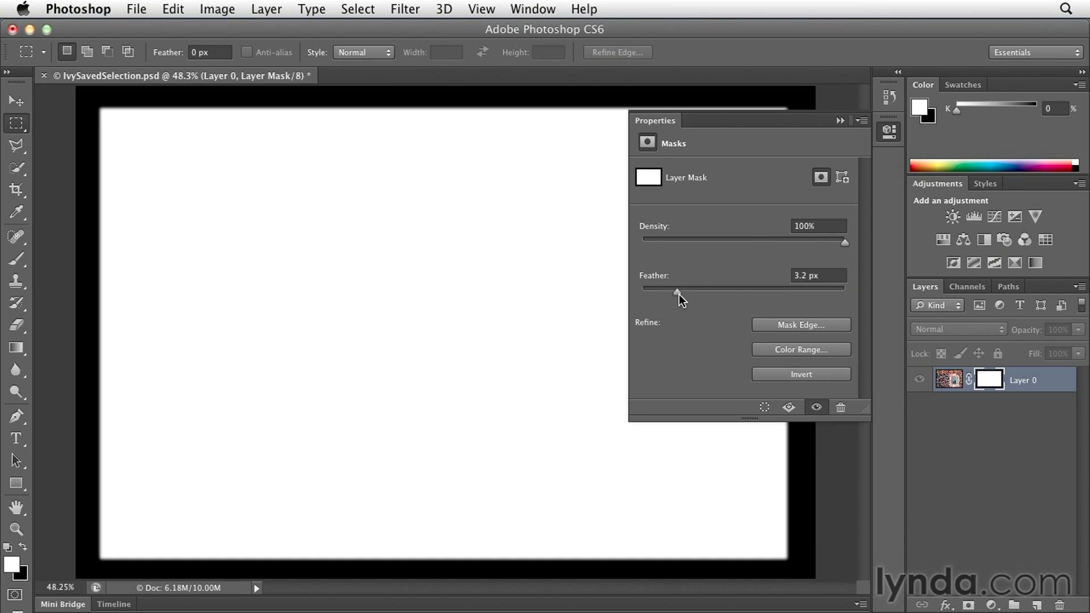
drag(676, 288, 710, 288)
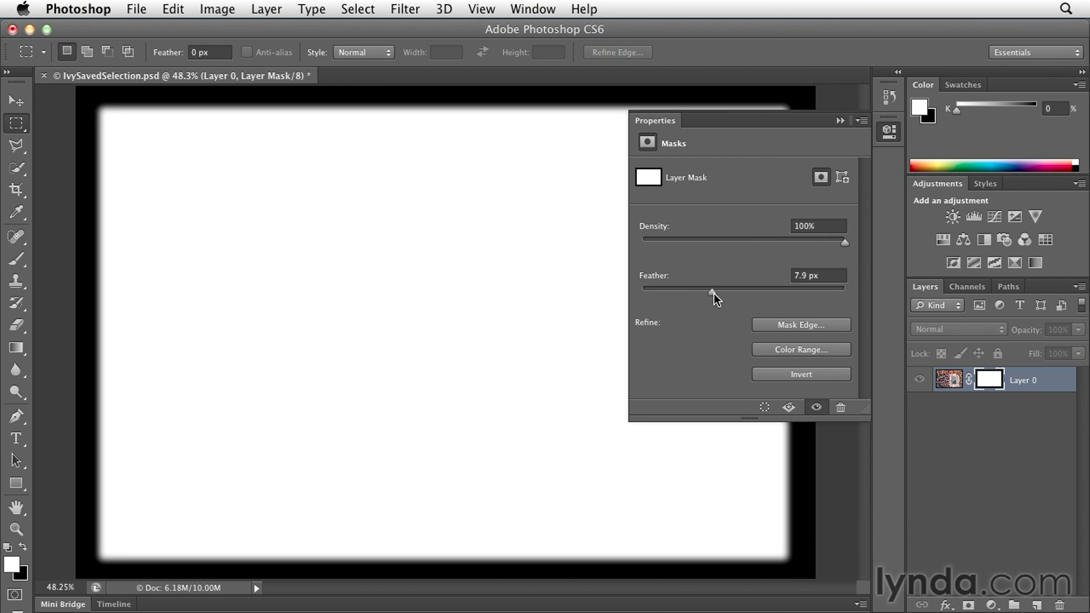
drag(710, 288, 721, 288)
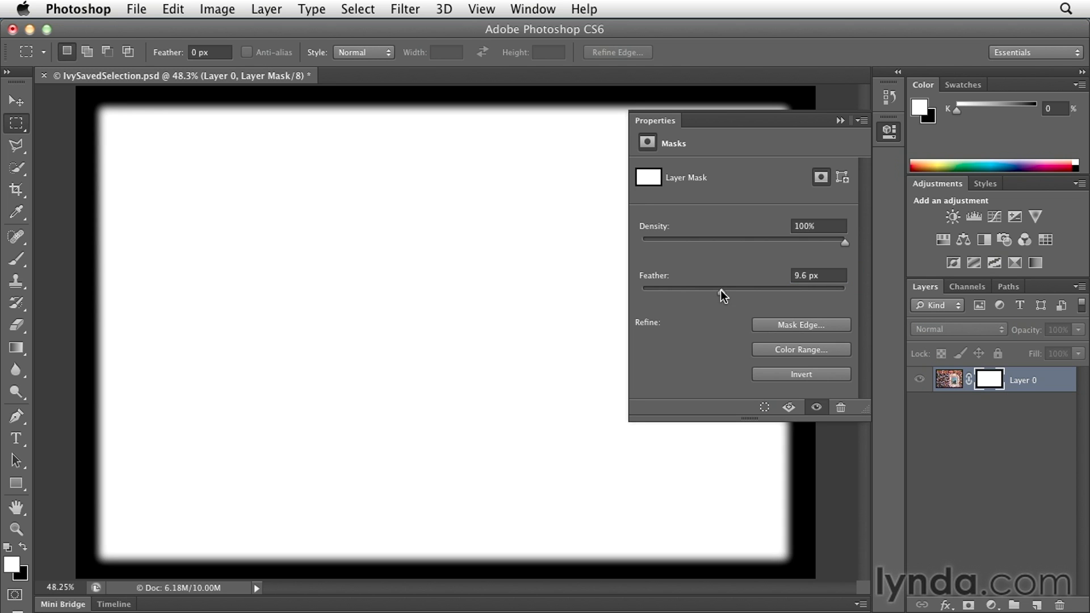
mouse_move(723, 294)
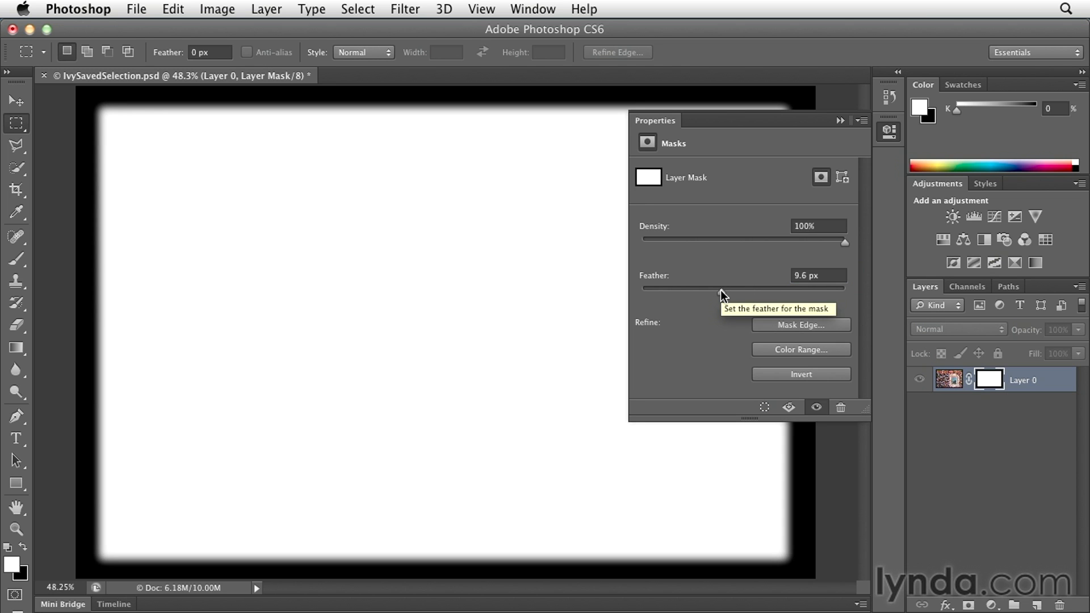
Try crisper and softer feathers, settling the mask feather at about 37.8 px.
drag(723, 288, 708, 288)
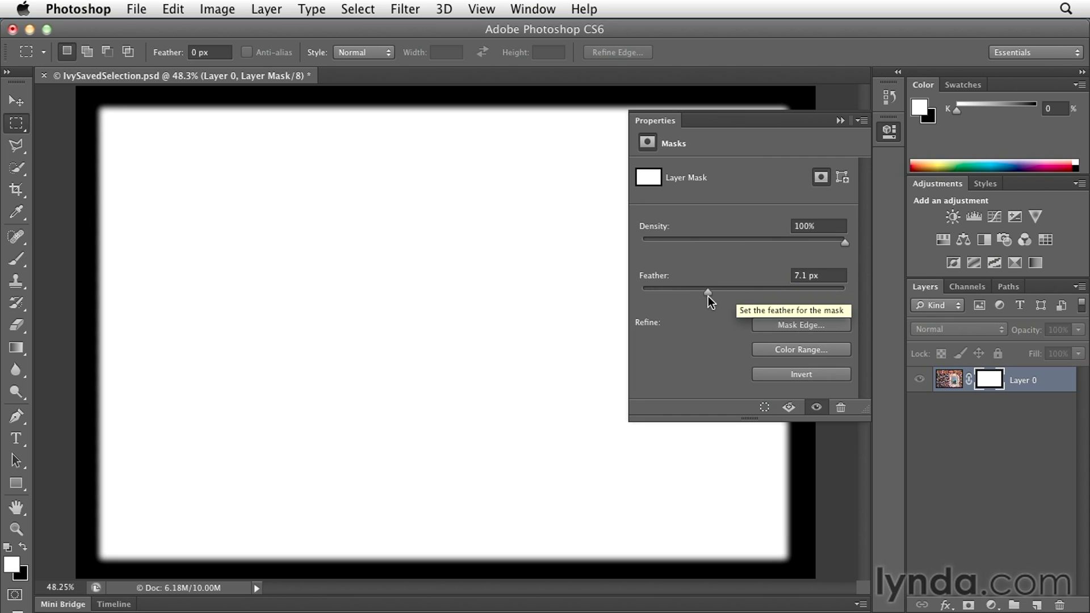
drag(708, 289, 717, 288)
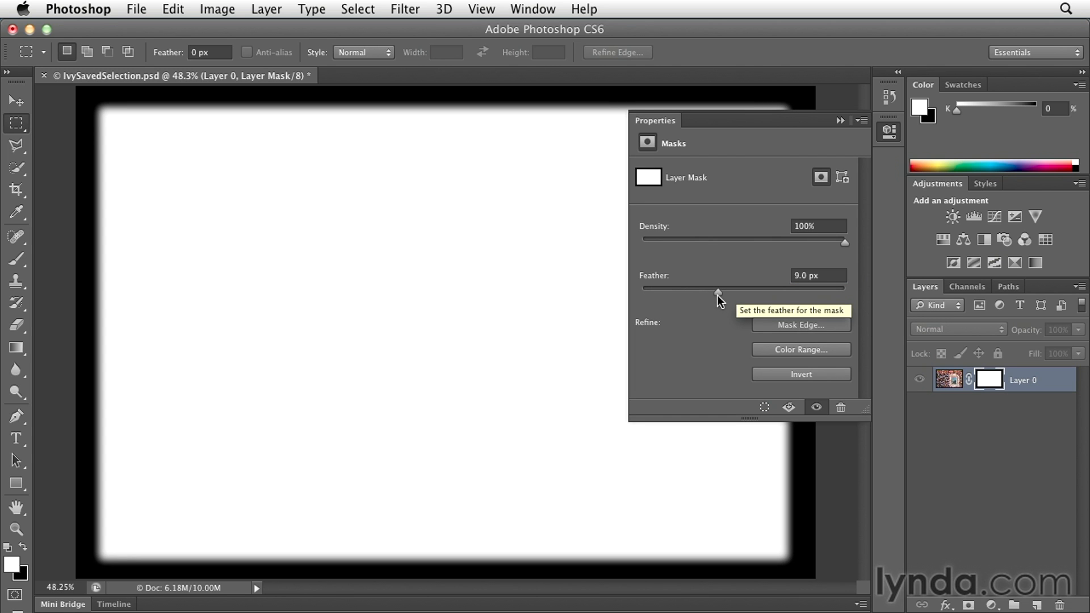
mouse_move(715, 300)
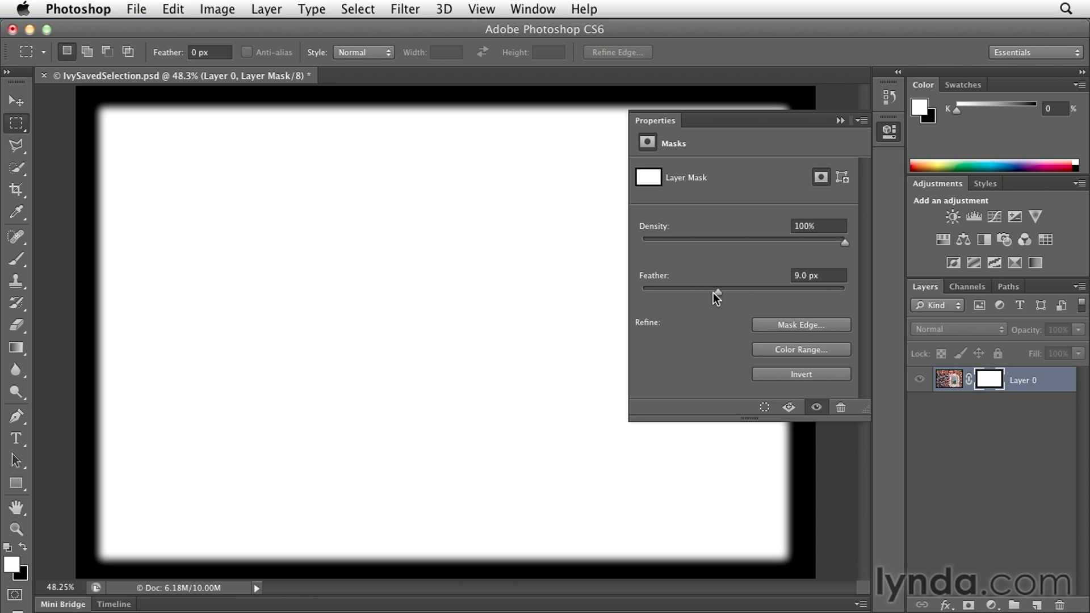
drag(719, 288, 692, 288)
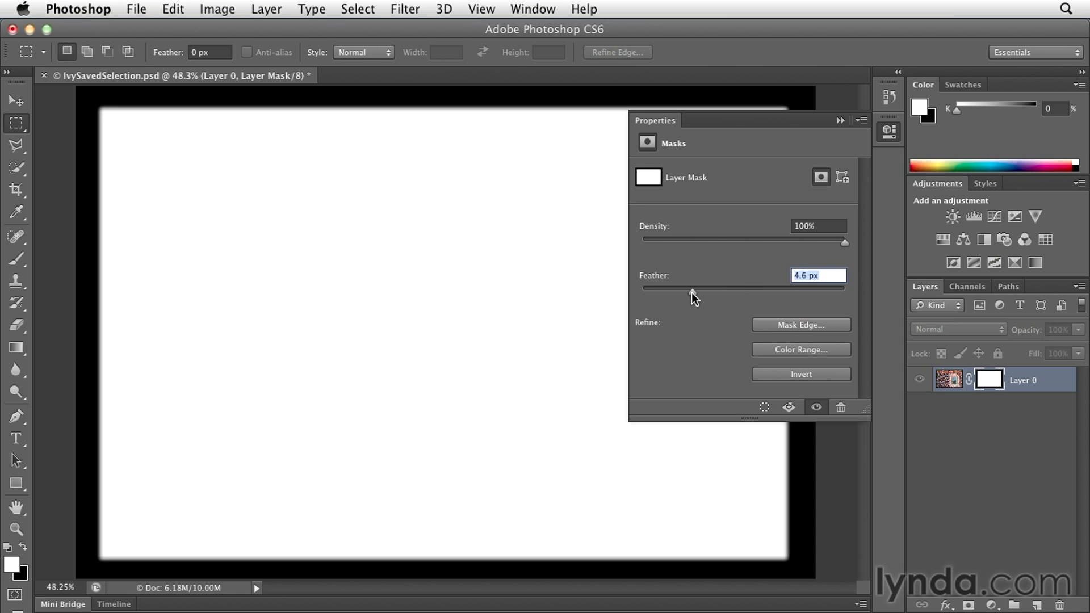
drag(693, 288, 744, 288)
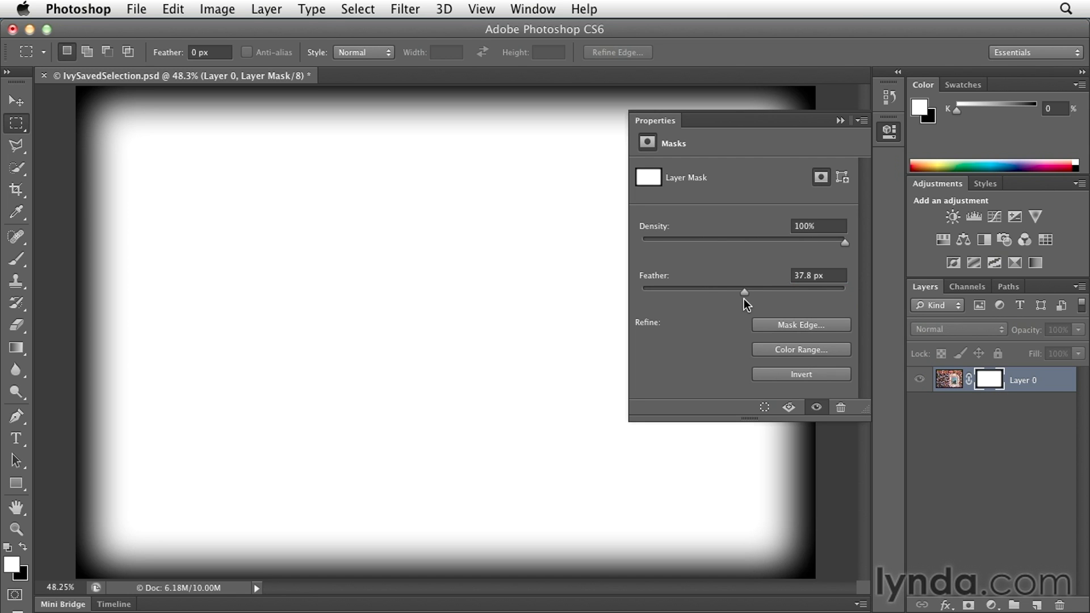
drag(744, 288, 716, 288)
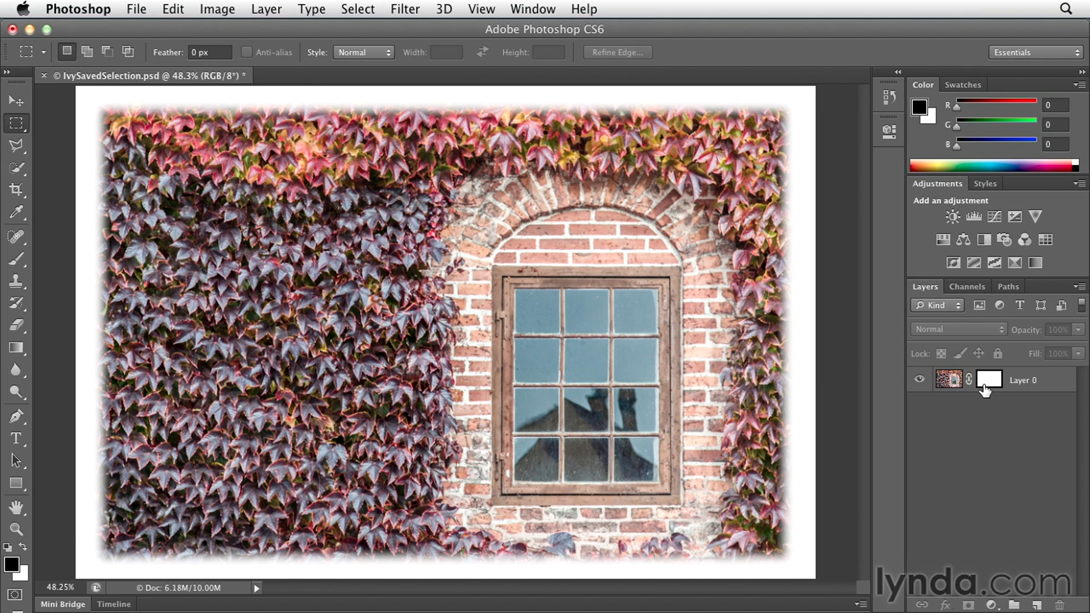
mouse_move(759, 329)
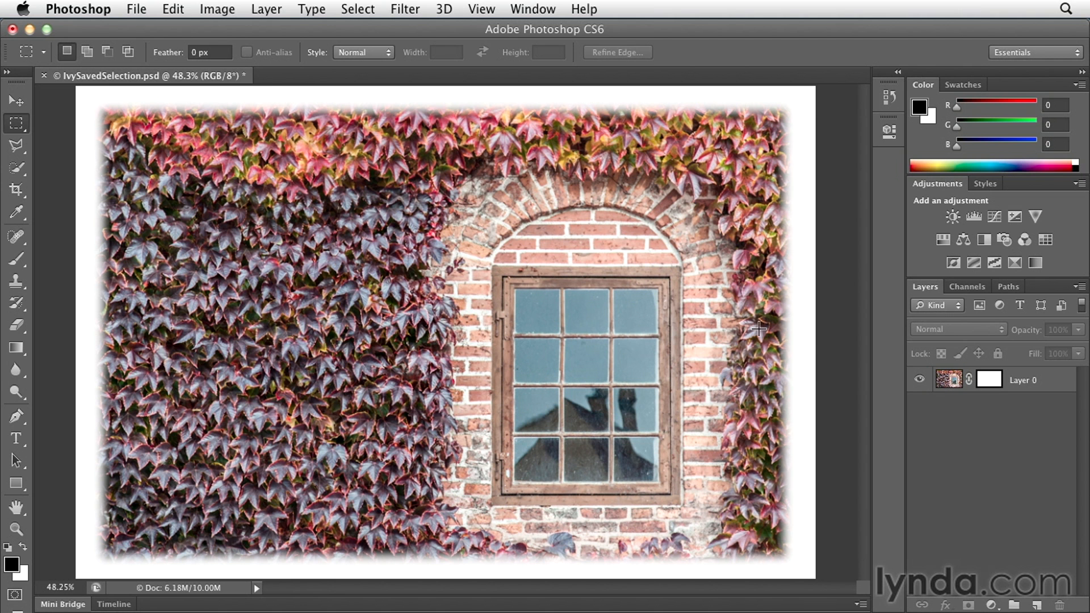
mouse_move(537, 265)
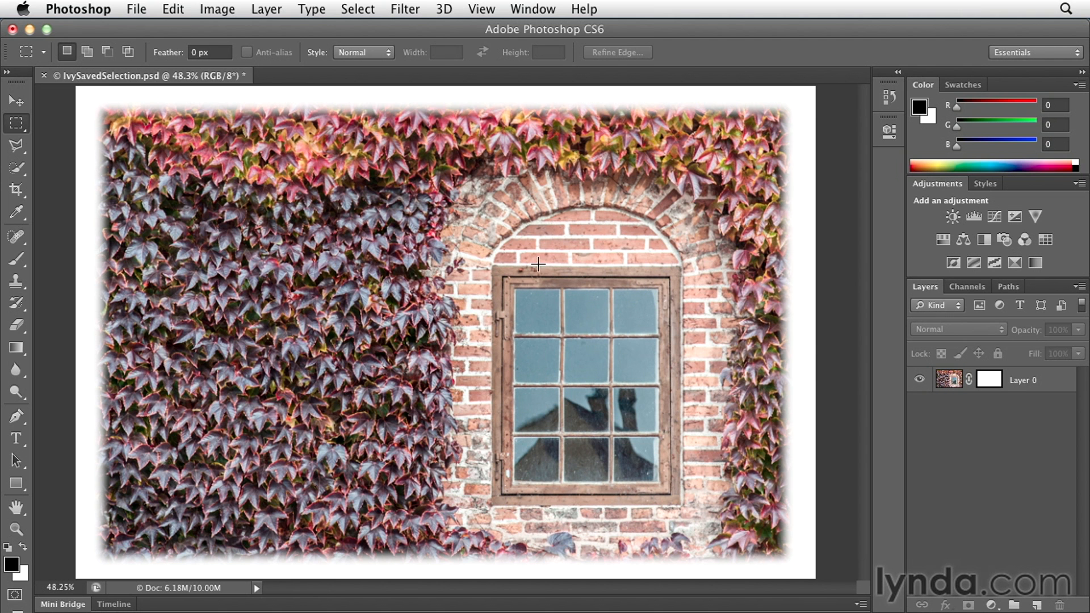
mouse_move(589, 233)
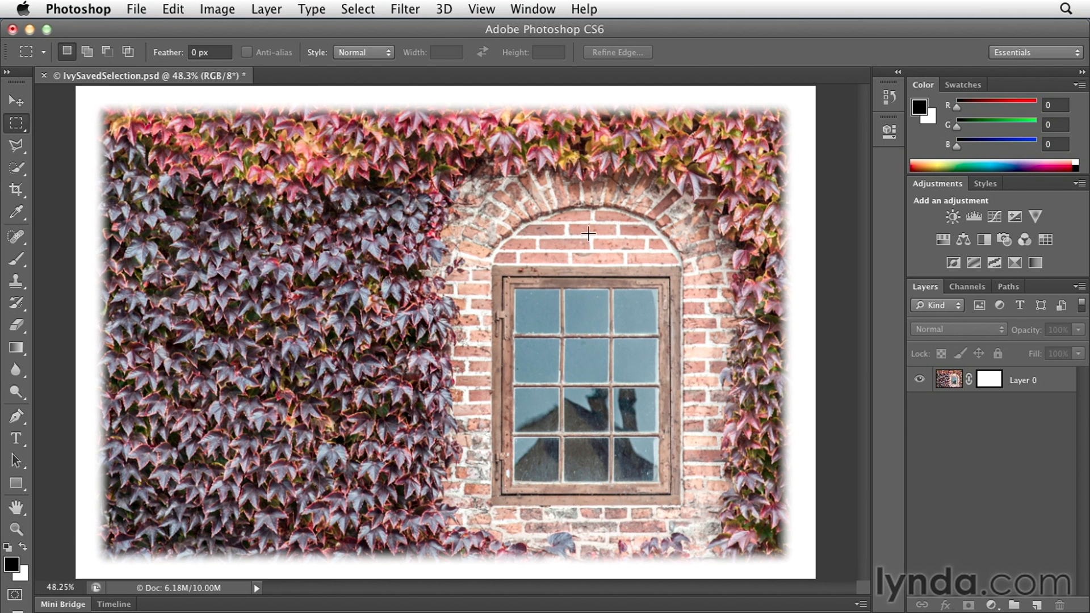
mouse_move(394, 27)
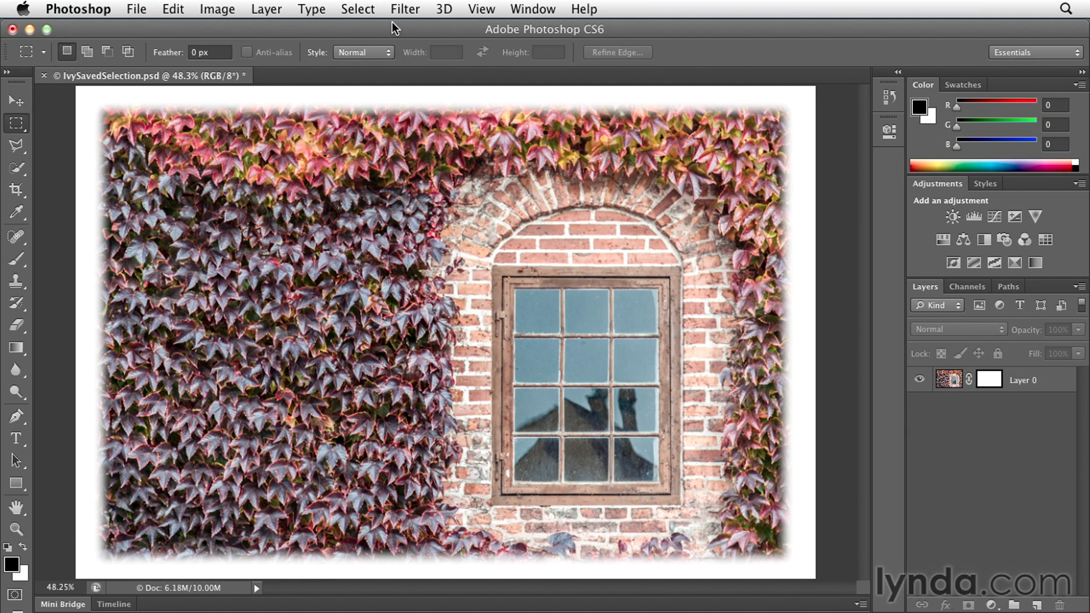
mouse_move(368, 19)
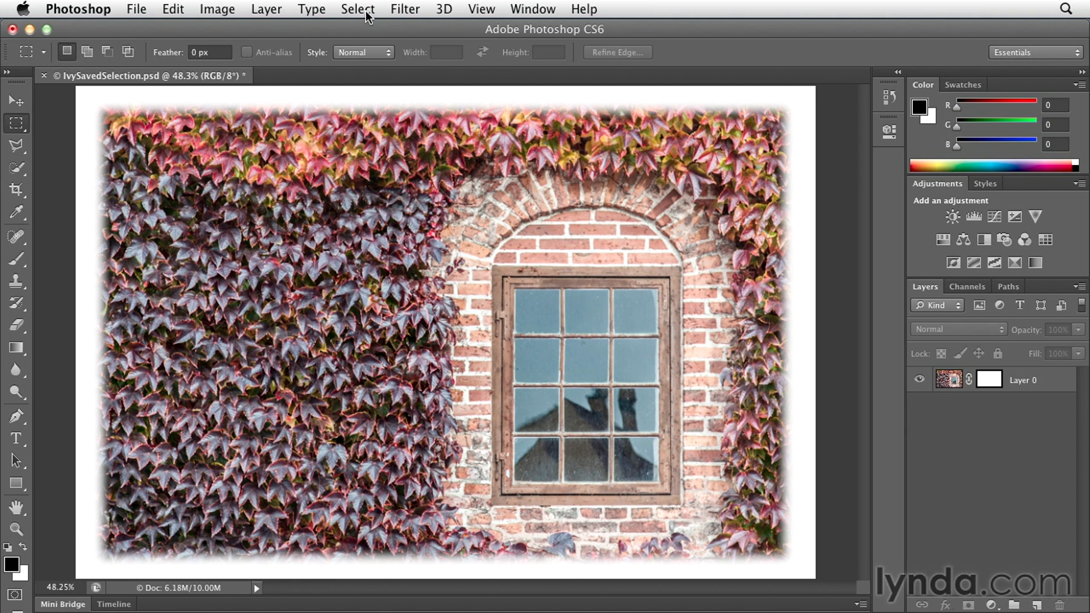
Load the saved 'Window' selection via Select > Load Selection.
click(358, 8)
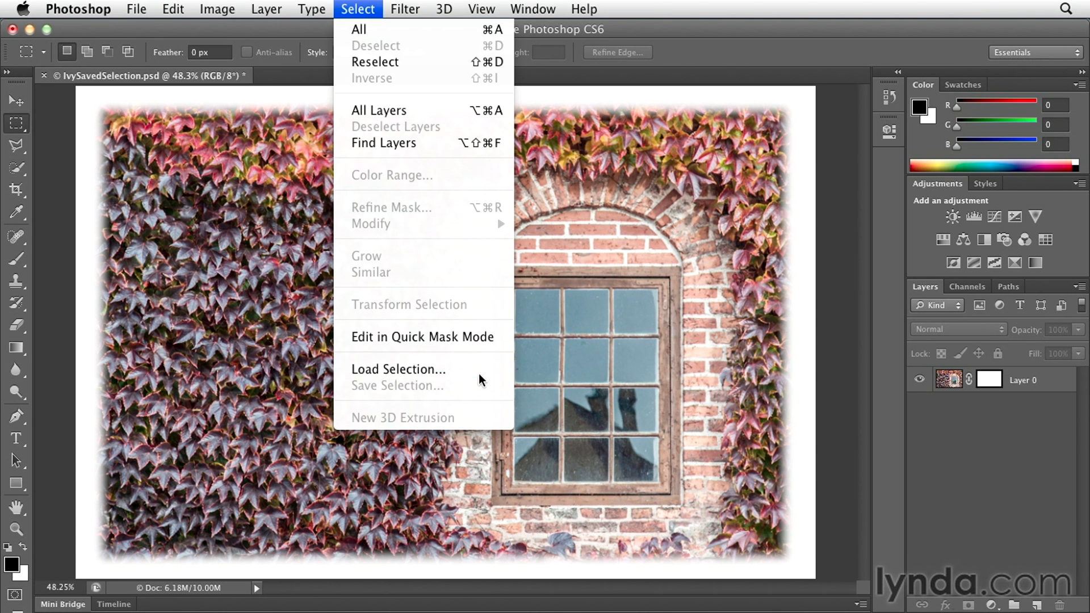
click(399, 369)
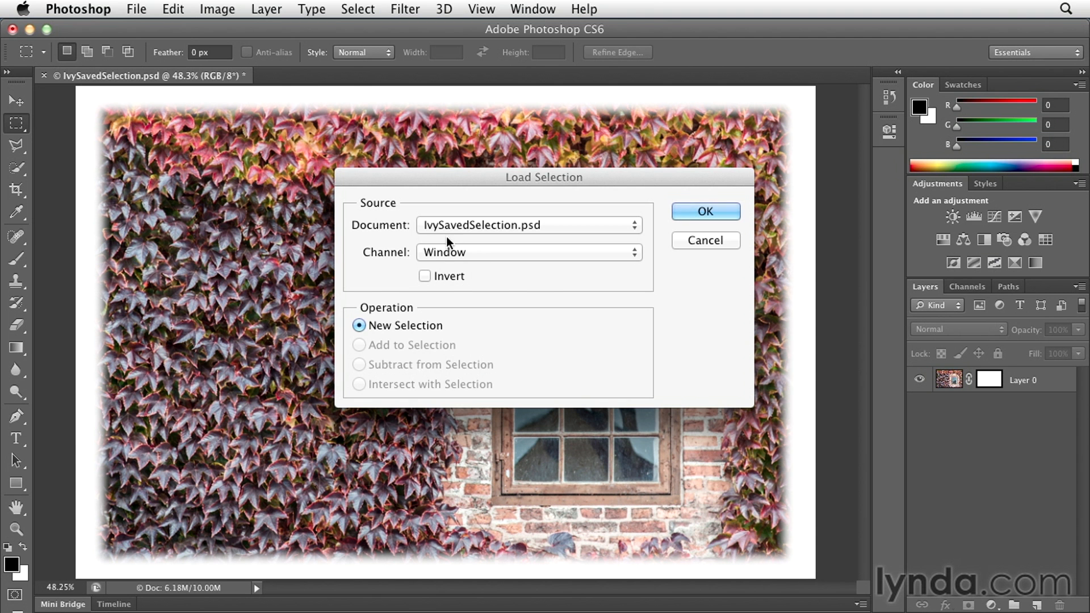
click(706, 211)
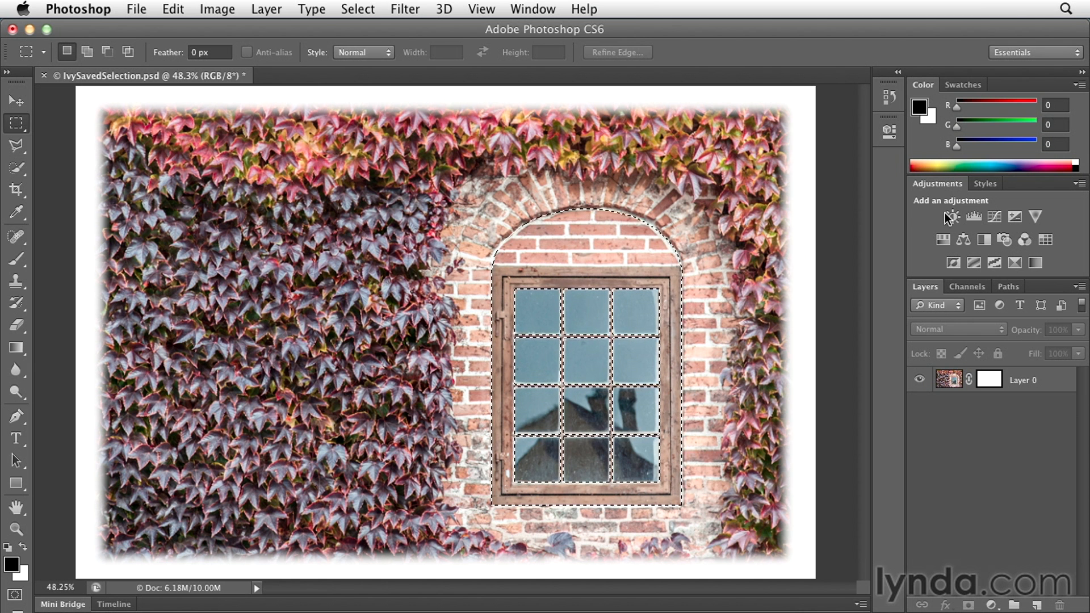
Add a Brightness/Contrast adjustment and lower Brightness to about -57.
click(953, 217)
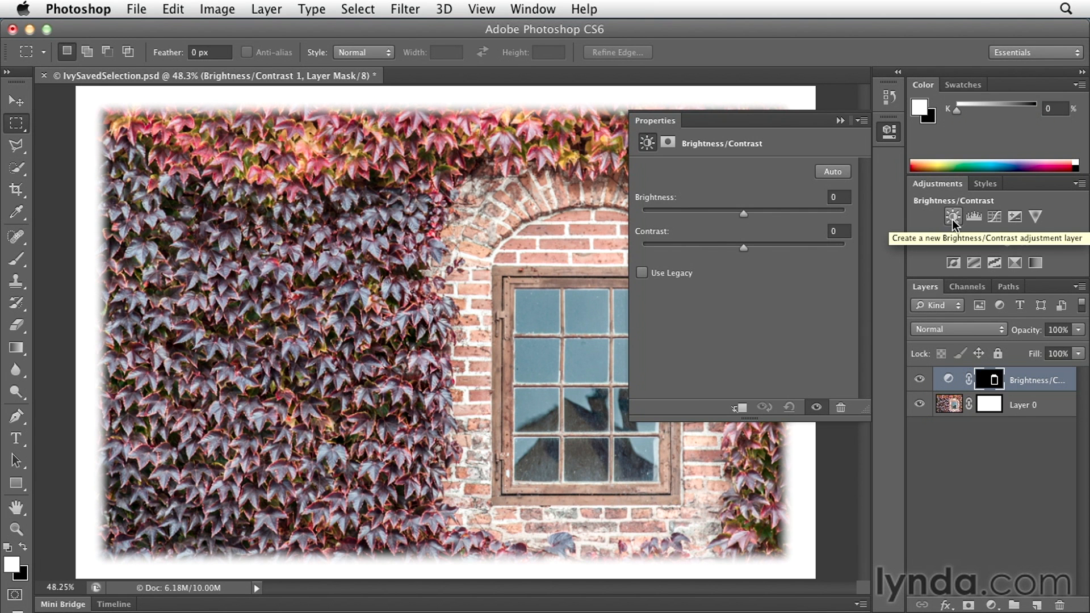
drag(743, 213, 705, 213)
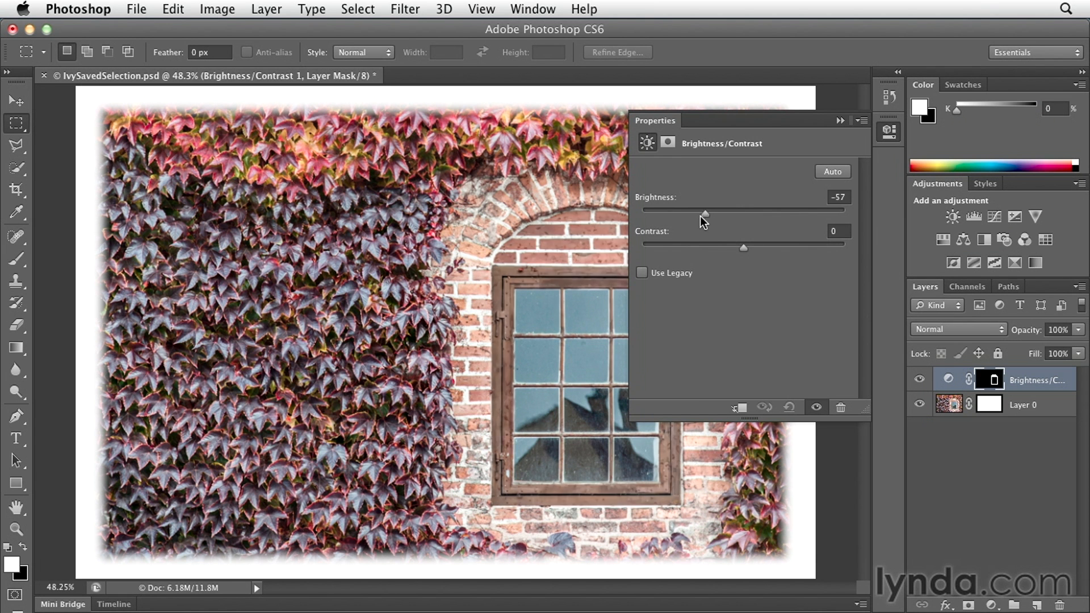
drag(704, 210, 683, 210)
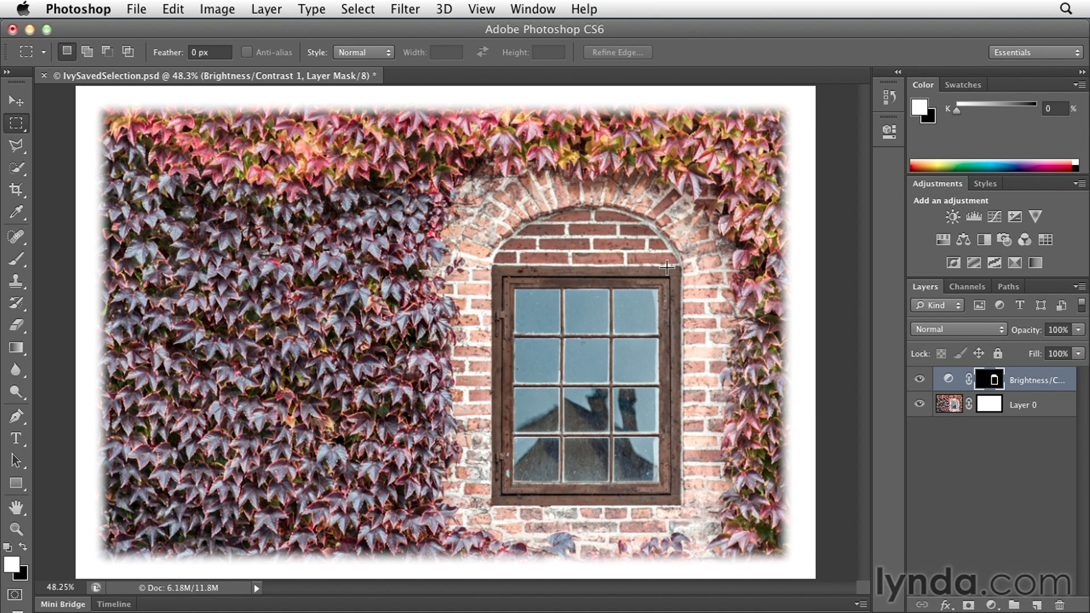
key(cmd+1)
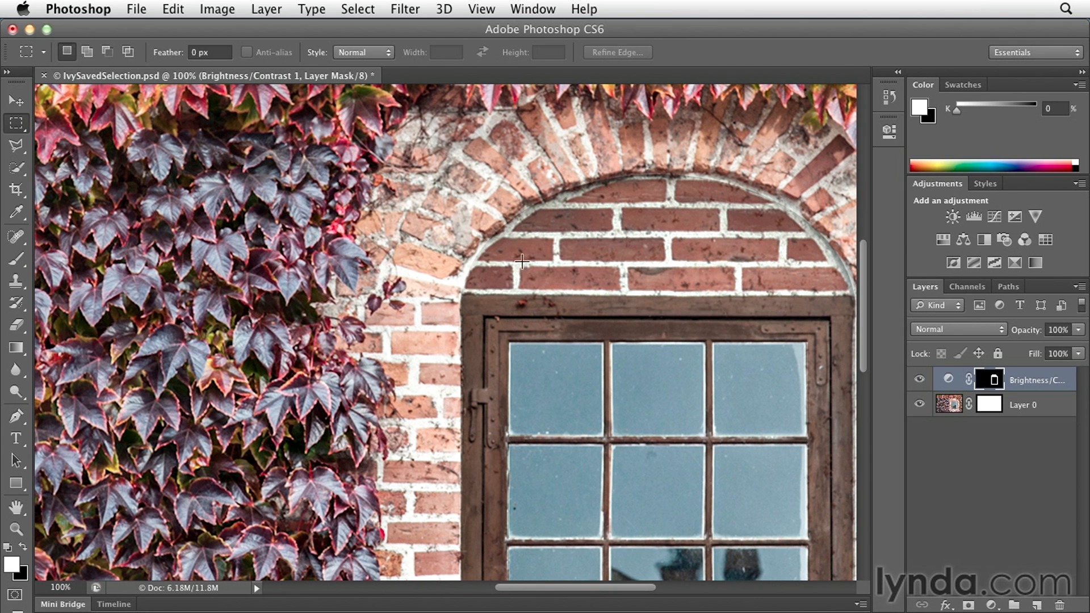
mouse_move(442, 242)
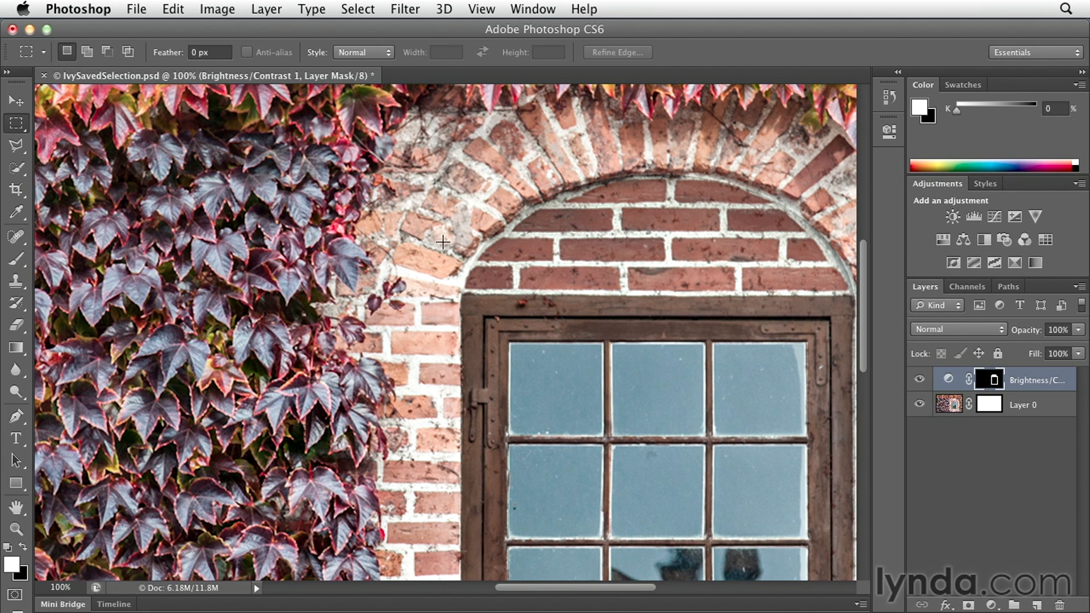
mouse_move(739, 290)
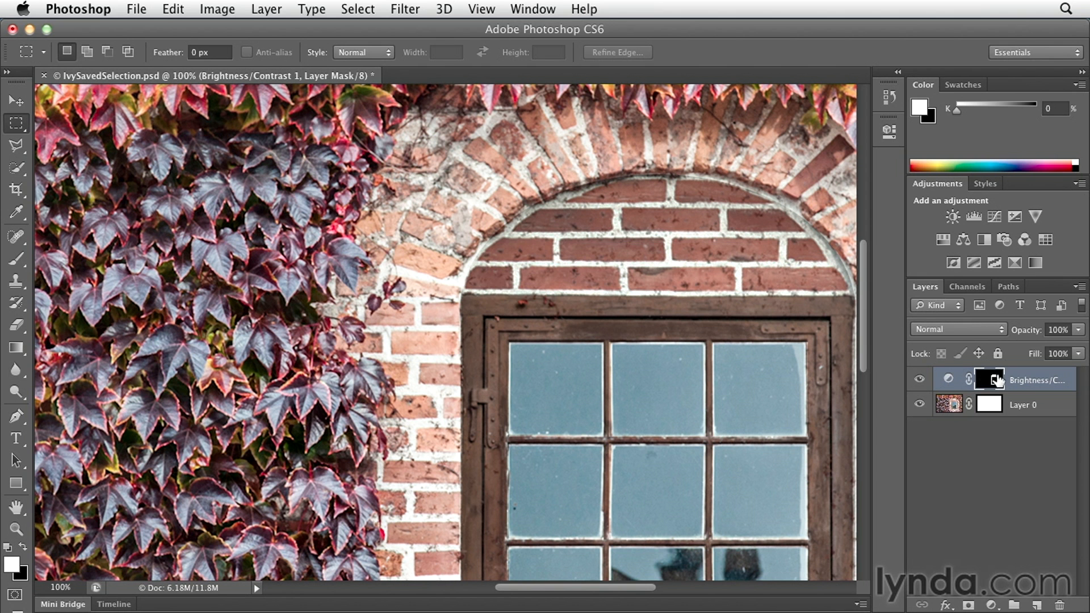
mouse_move(993, 380)
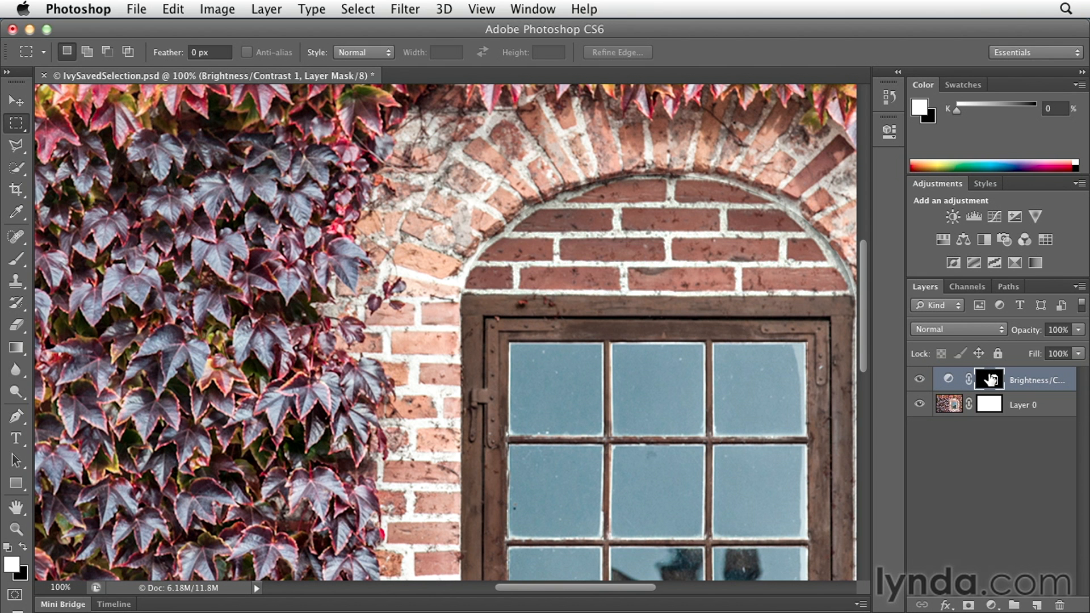
mouse_move(992, 380)
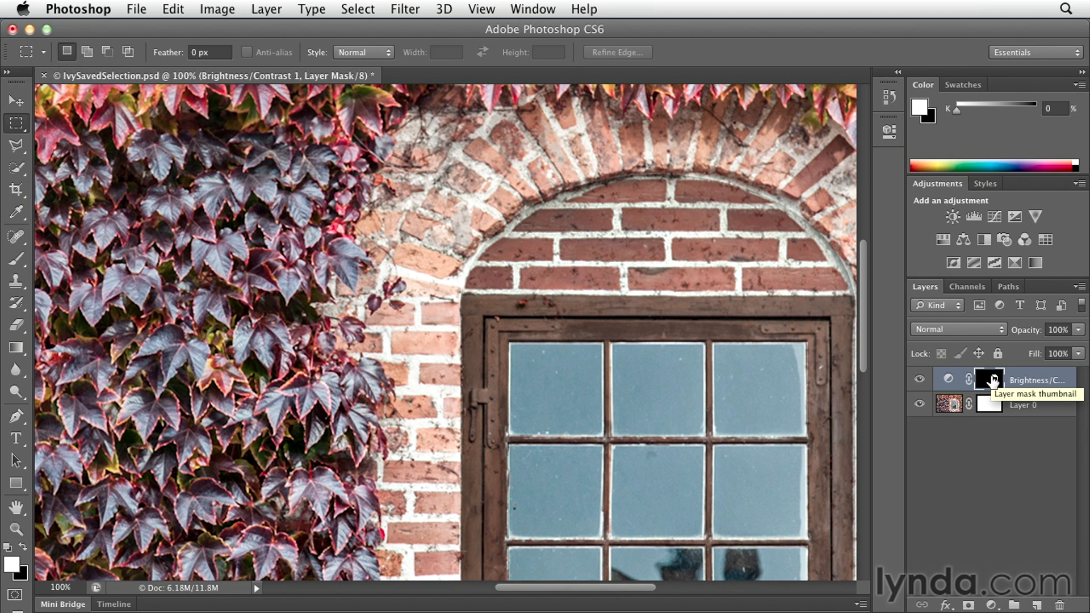
mouse_move(990, 381)
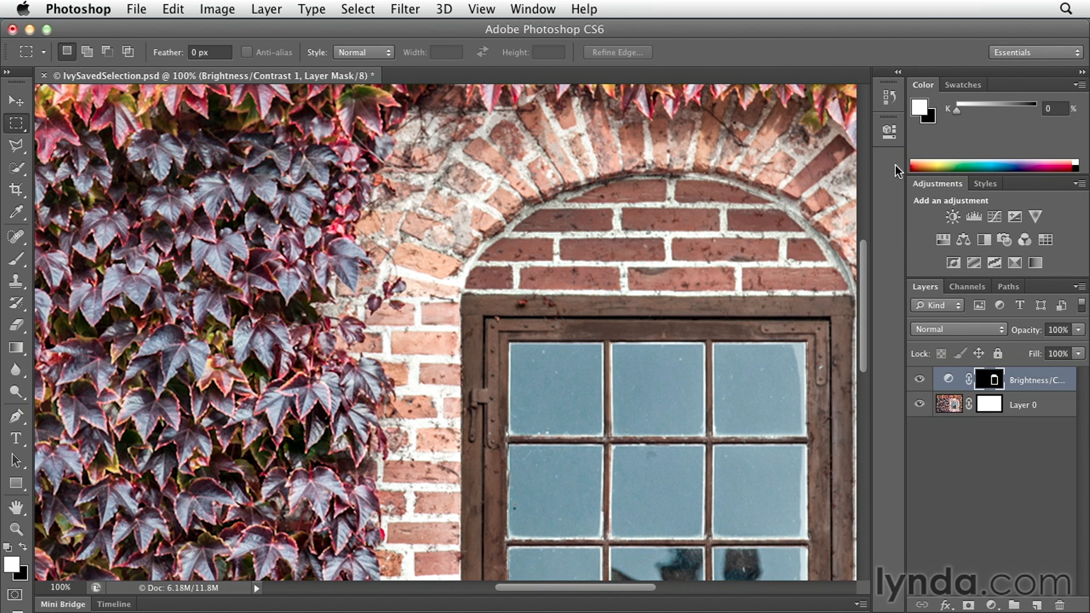
Open the adjustment's window mask, check Brightness/Contrast, then feather the mask to 1.2 px.
double_click(989, 380)
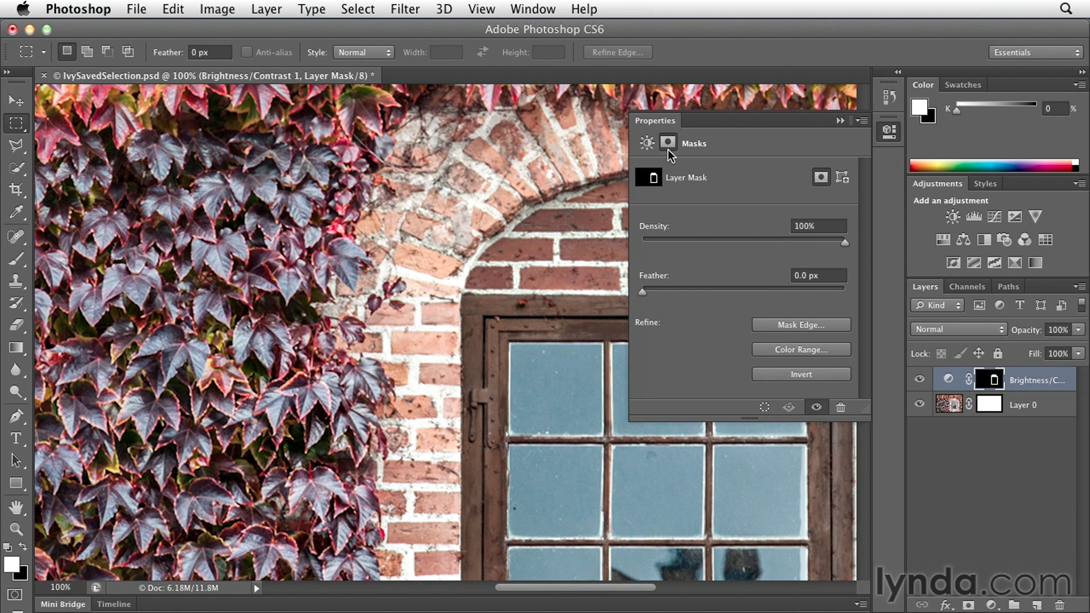
click(647, 143)
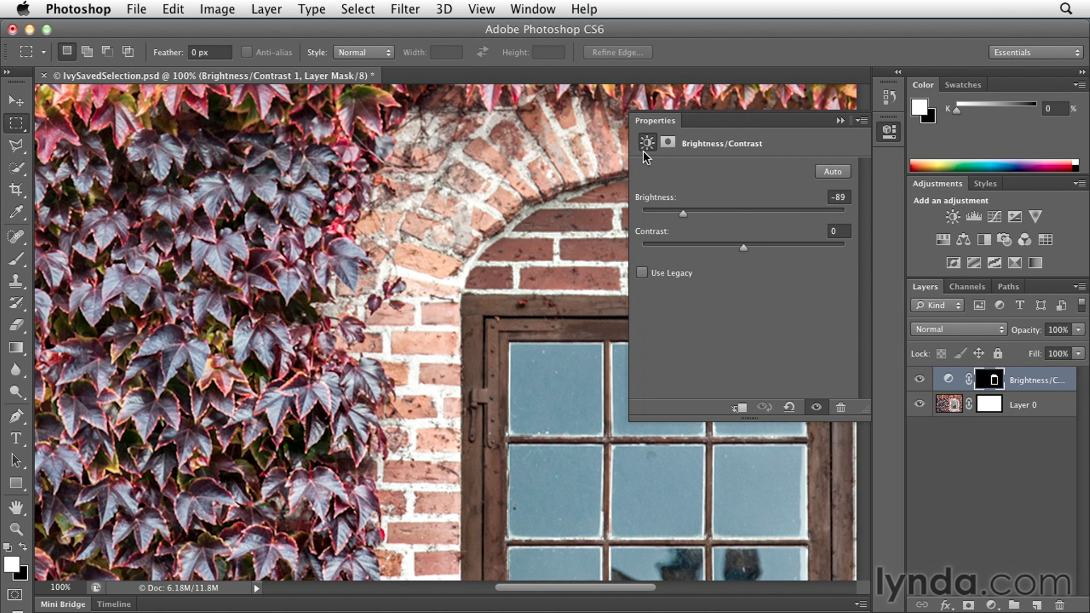
click(669, 143)
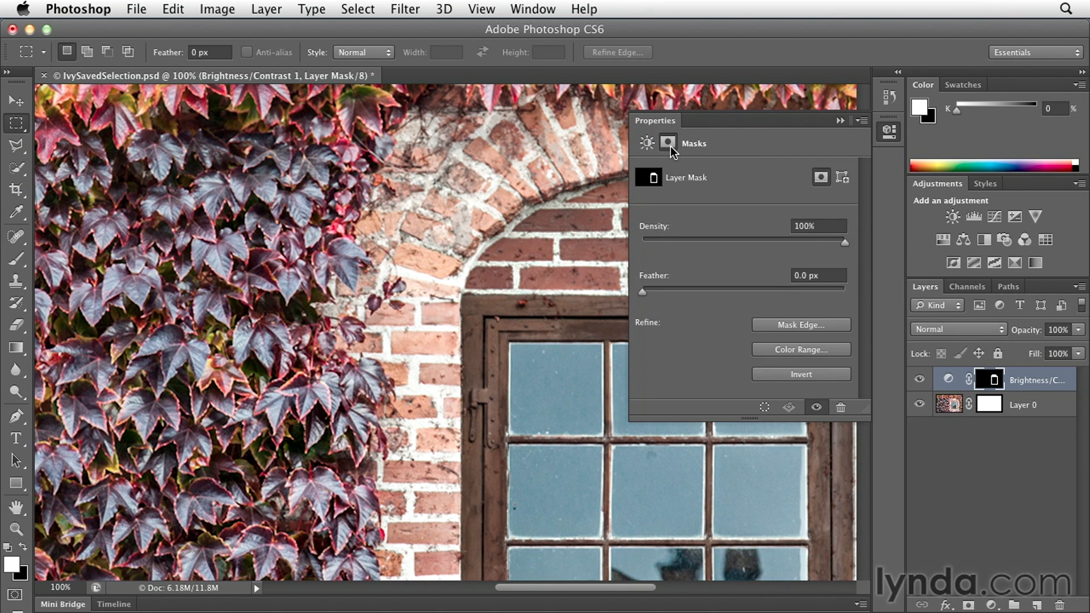
mouse_move(641, 293)
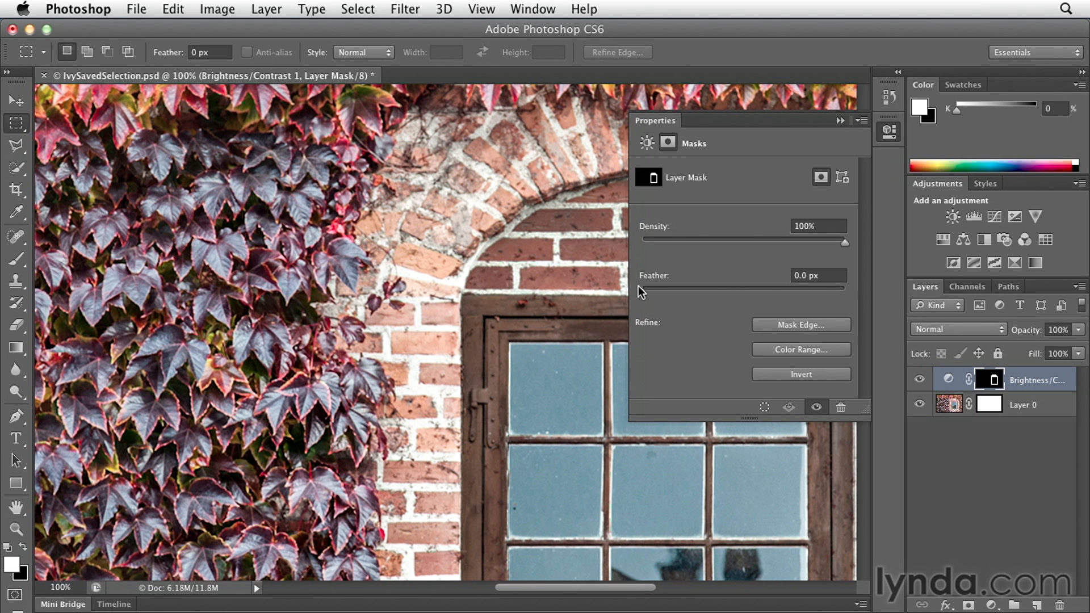
drag(640, 289, 654, 289)
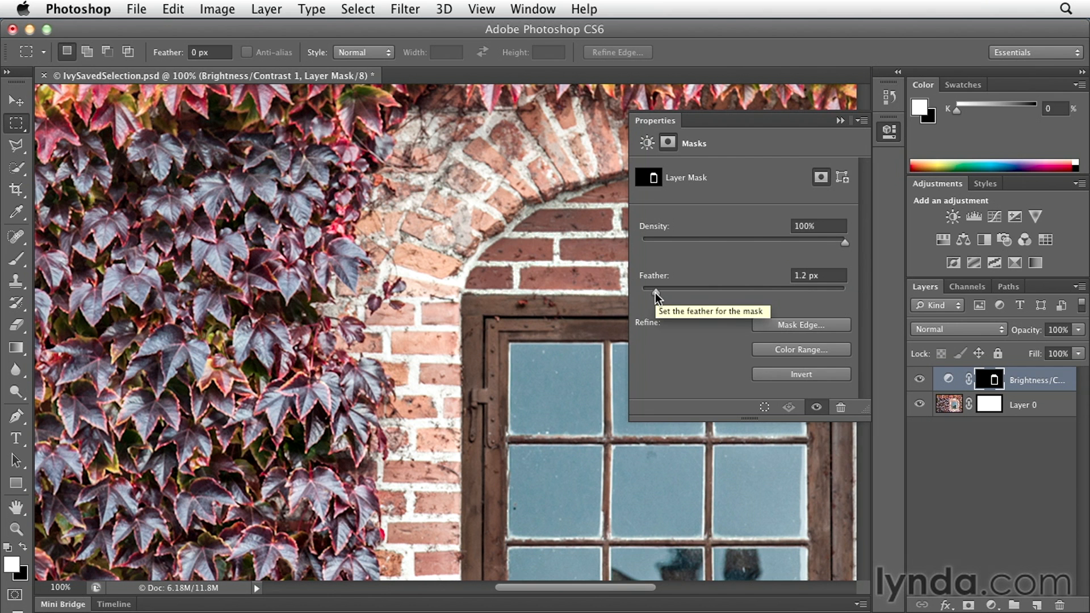
mouse_move(657, 297)
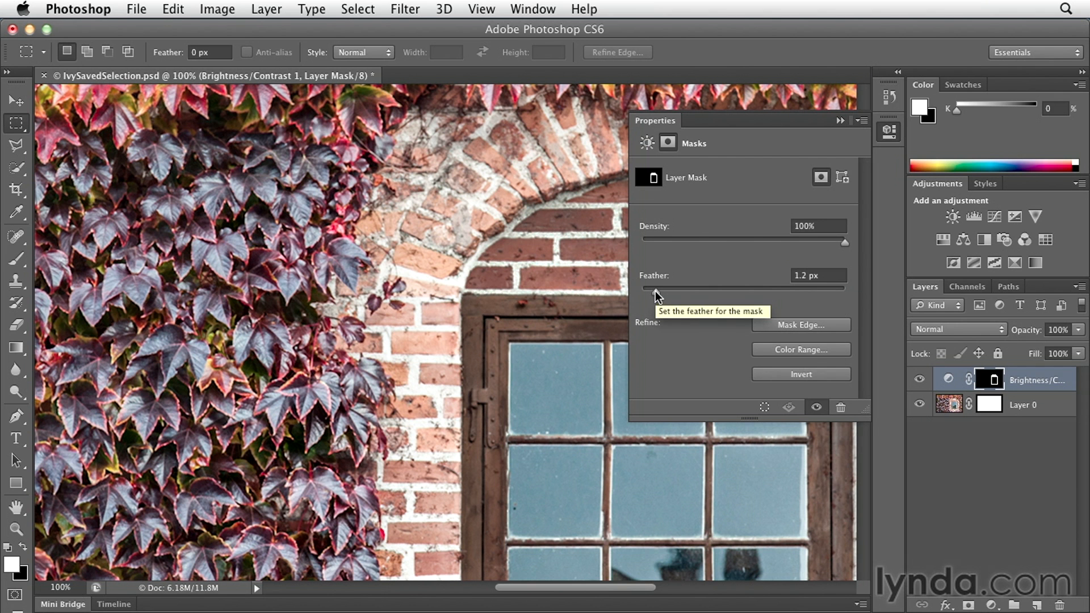
mouse_move(548, 208)
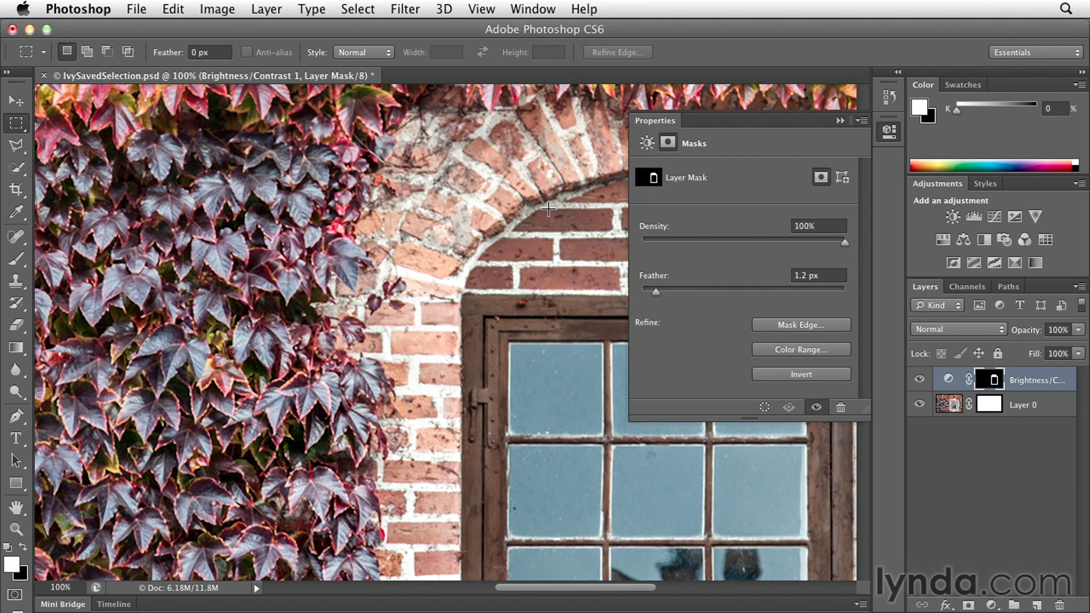
mouse_move(462, 270)
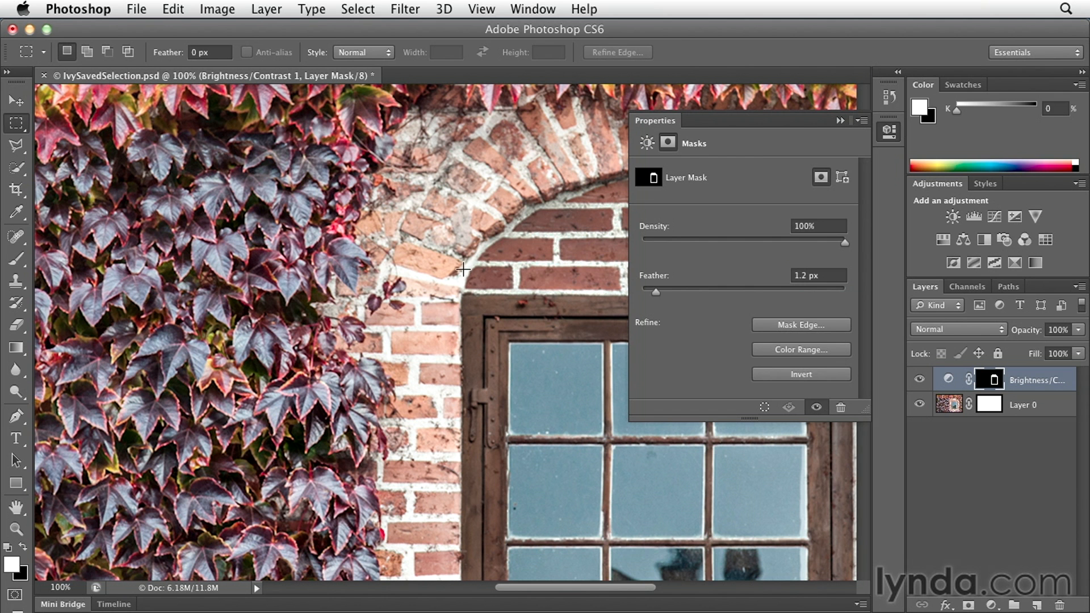
mouse_move(449, 359)
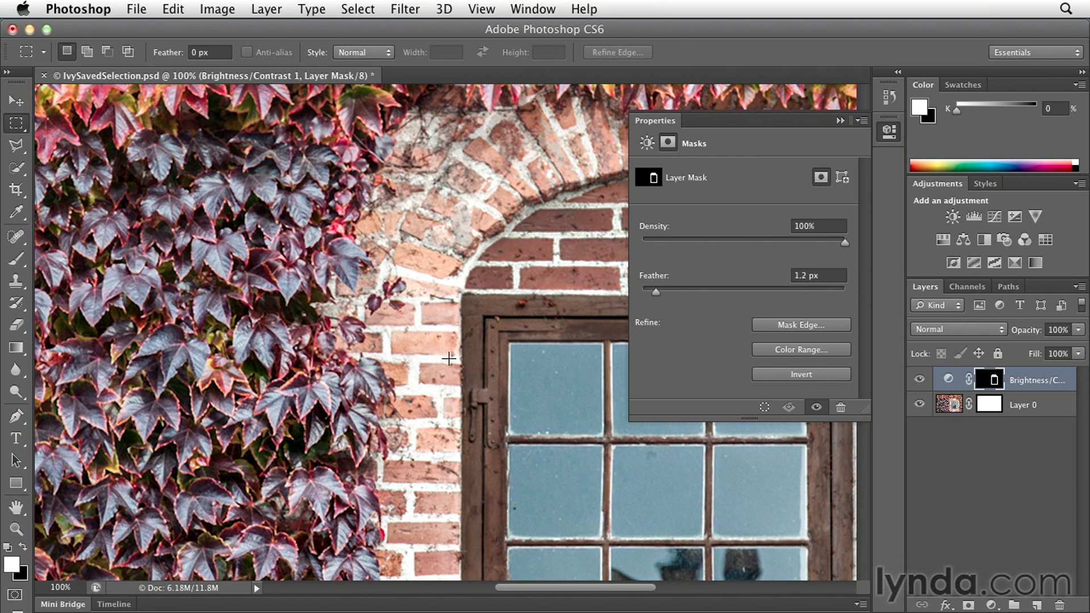
mouse_move(658, 300)
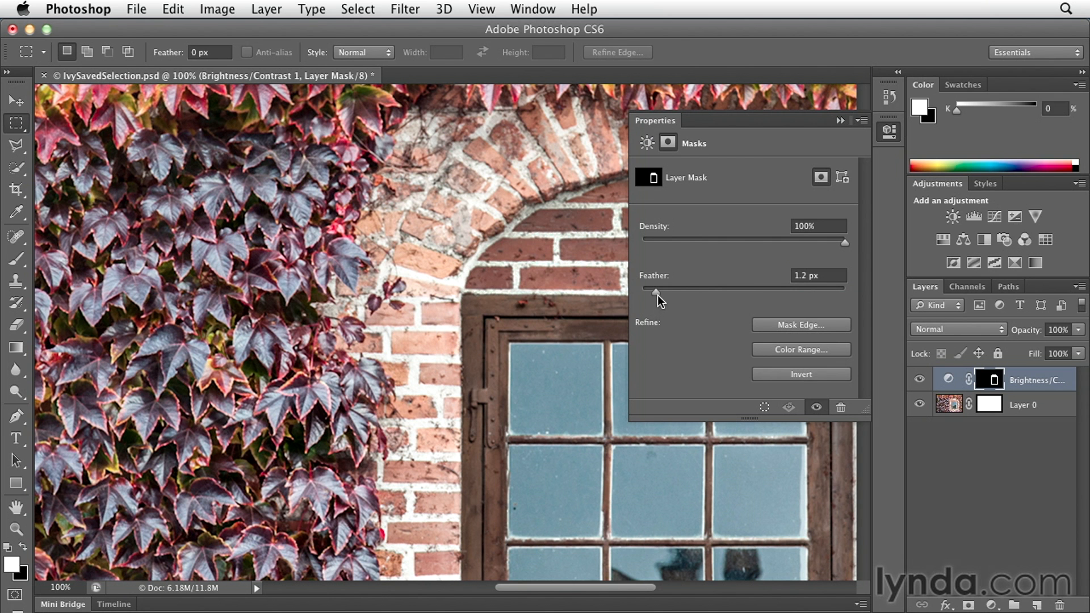
mouse_move(656, 294)
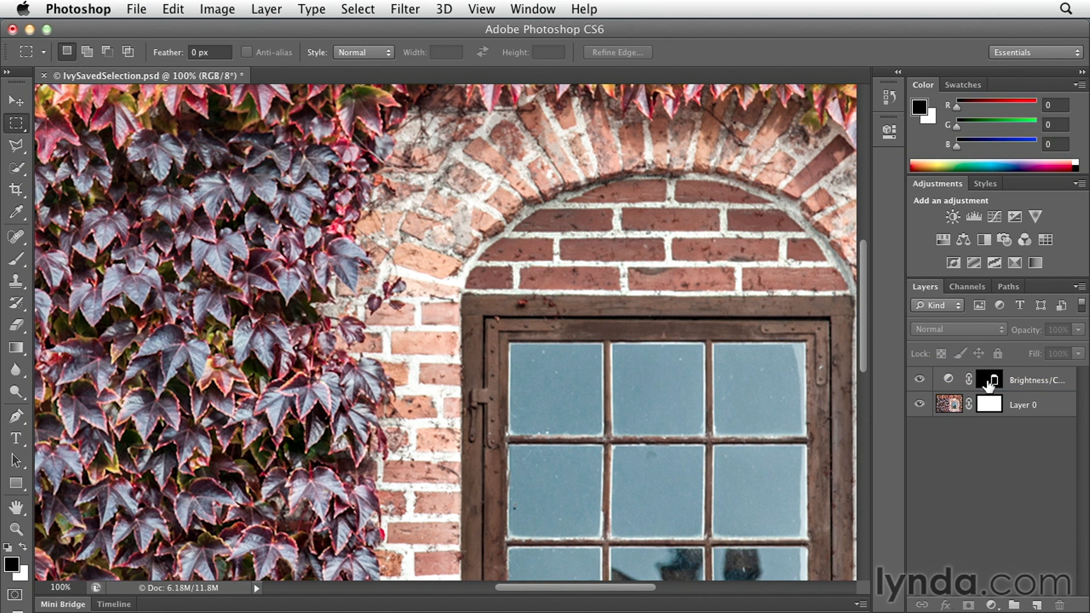
mouse_move(990, 379)
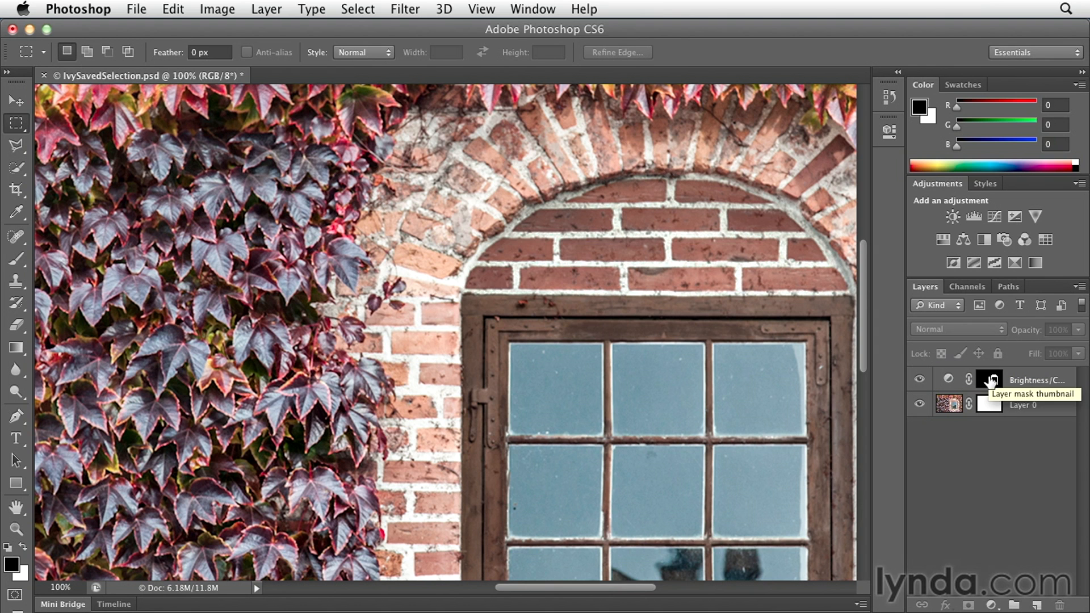
click(989, 380)
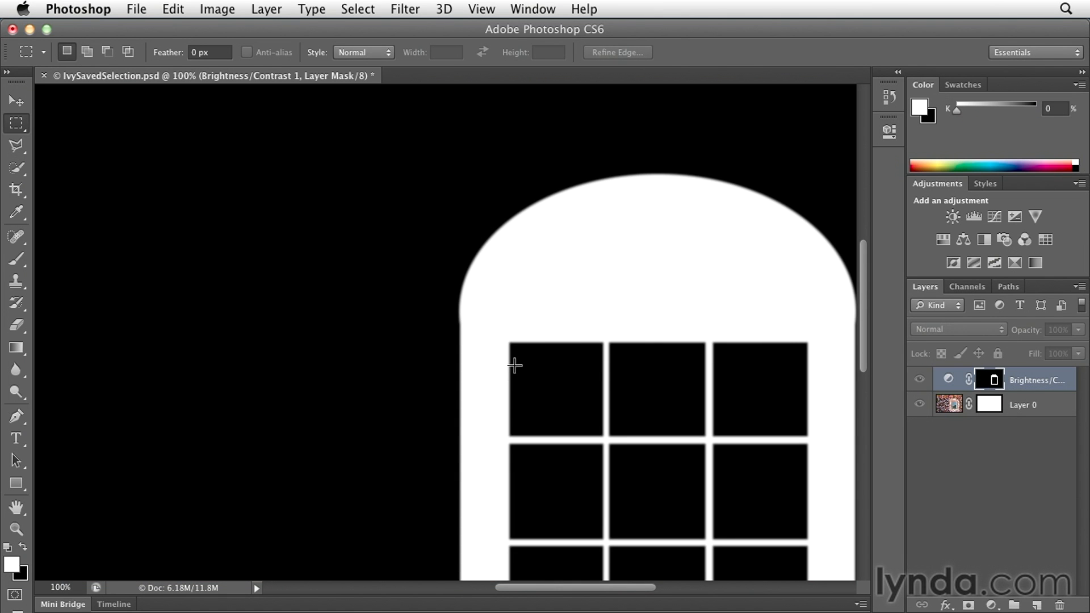
mouse_move(802, 228)
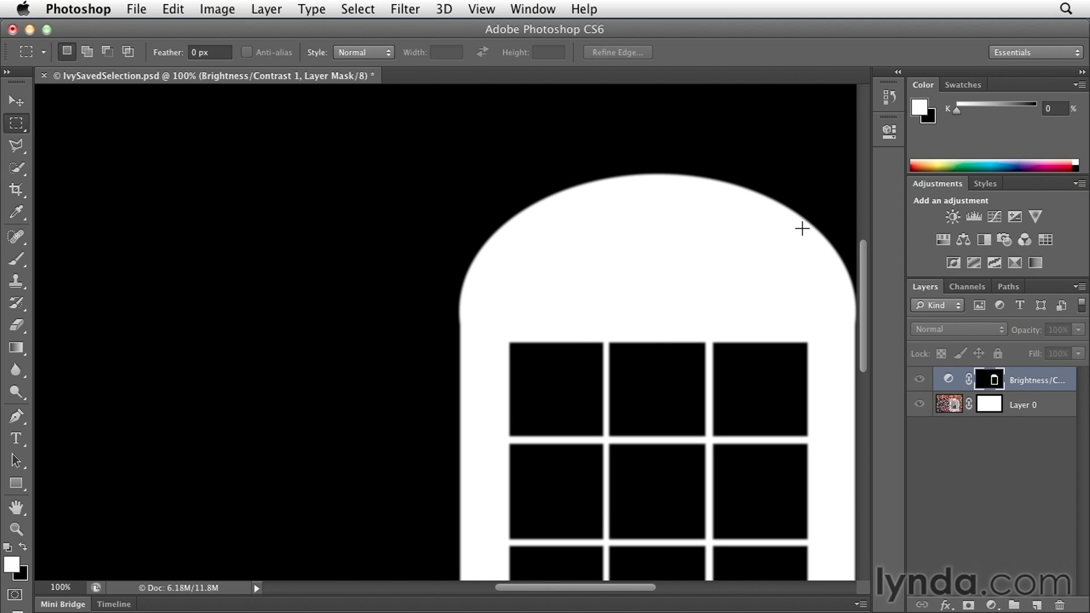
mouse_move(813, 228)
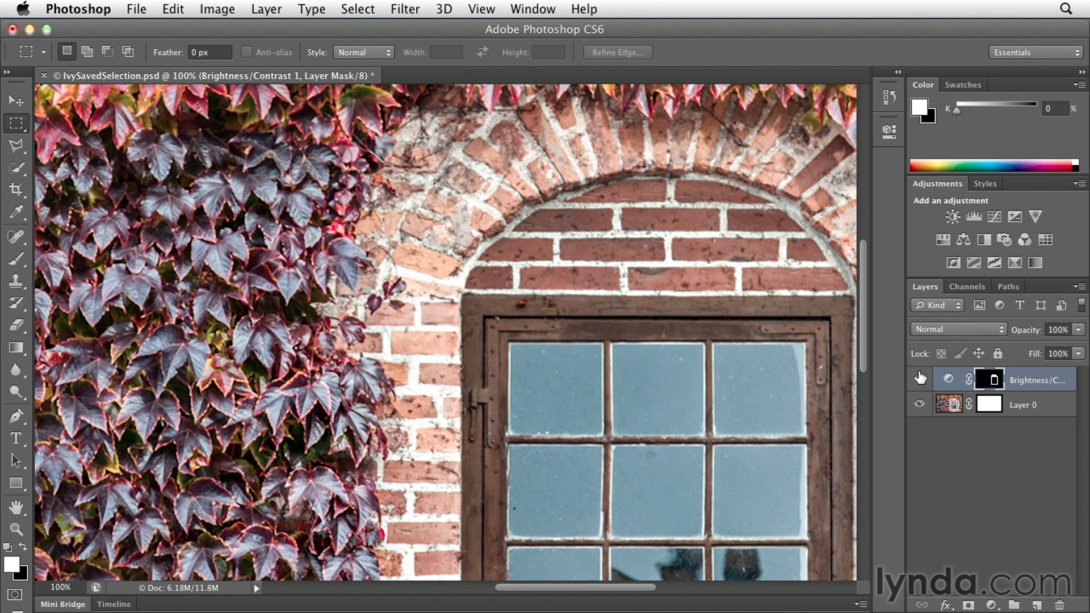
mouse_move(920, 377)
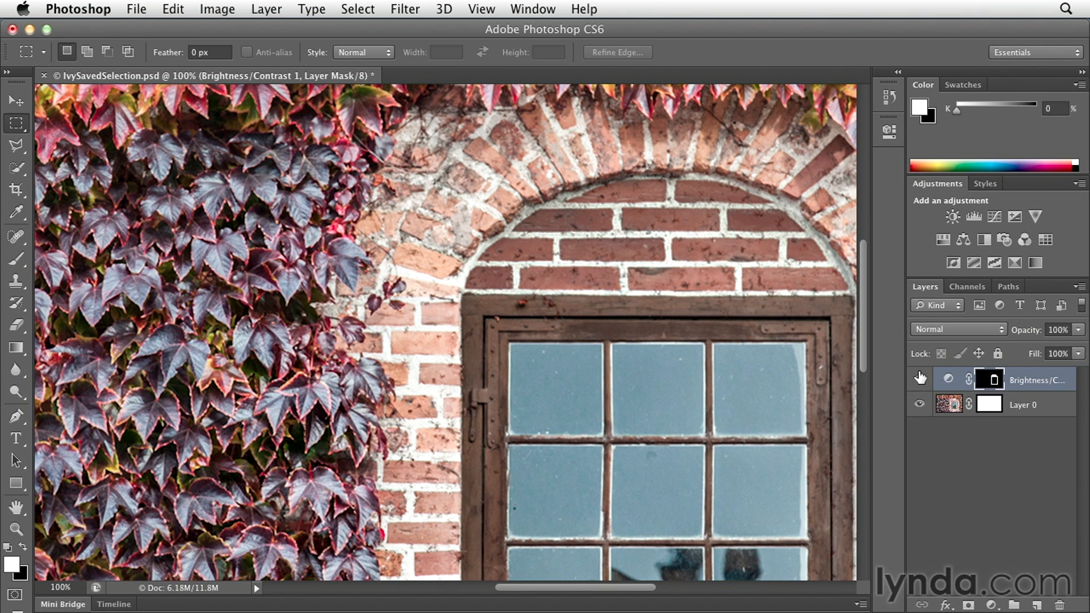
click(989, 404)
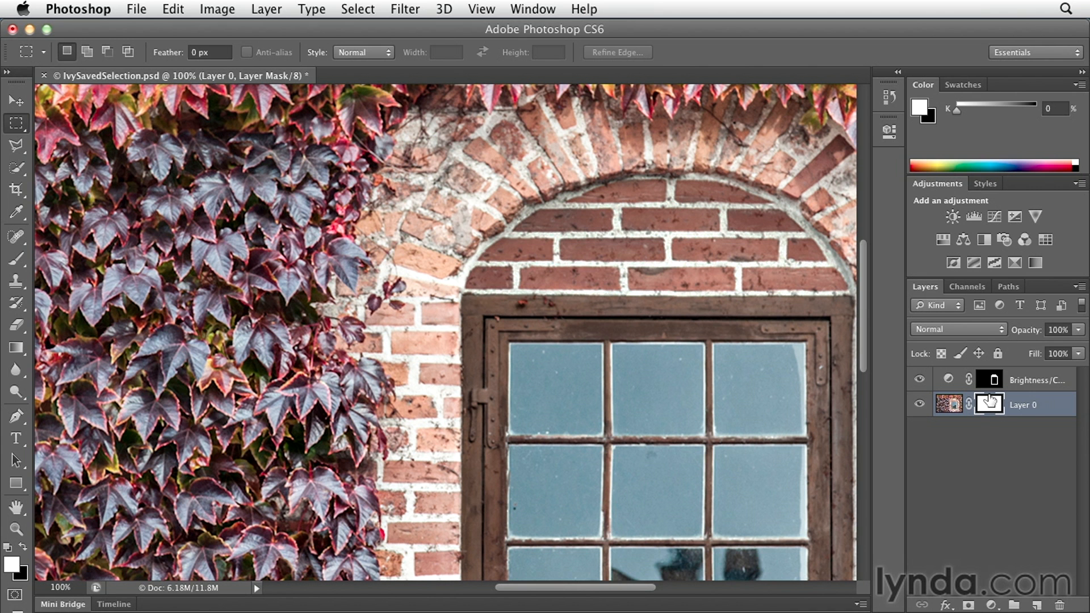
mouse_move(992, 402)
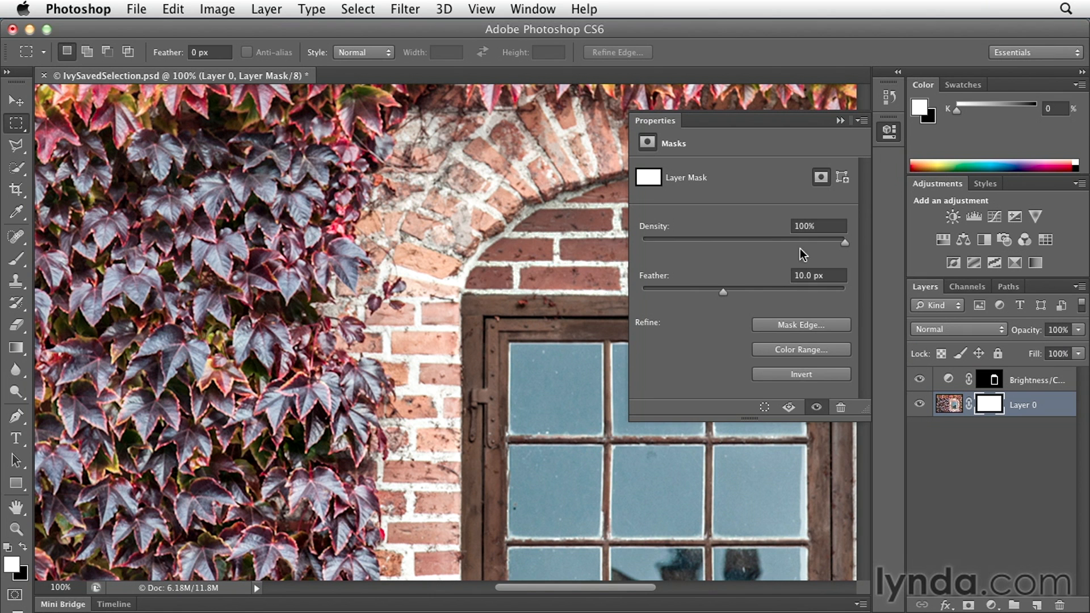
mouse_move(683, 312)
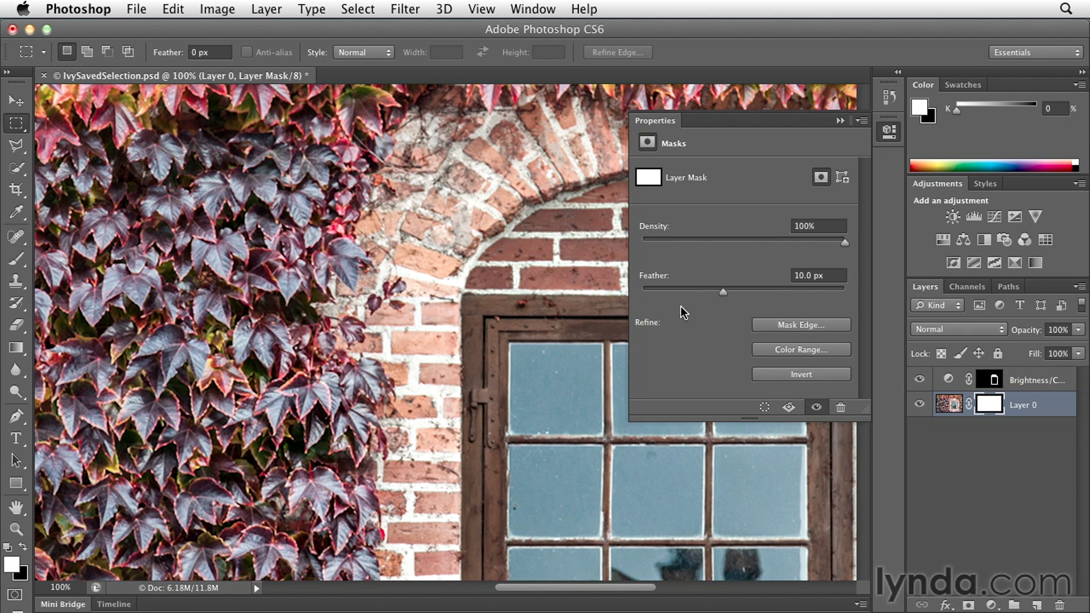